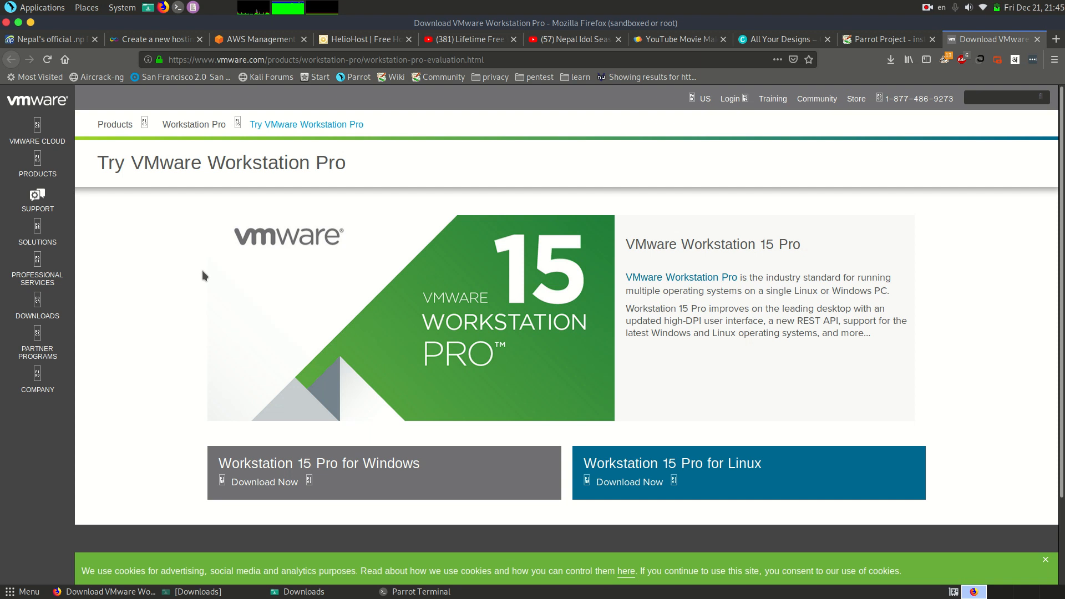
pyautogui.moveTo(248, 254)
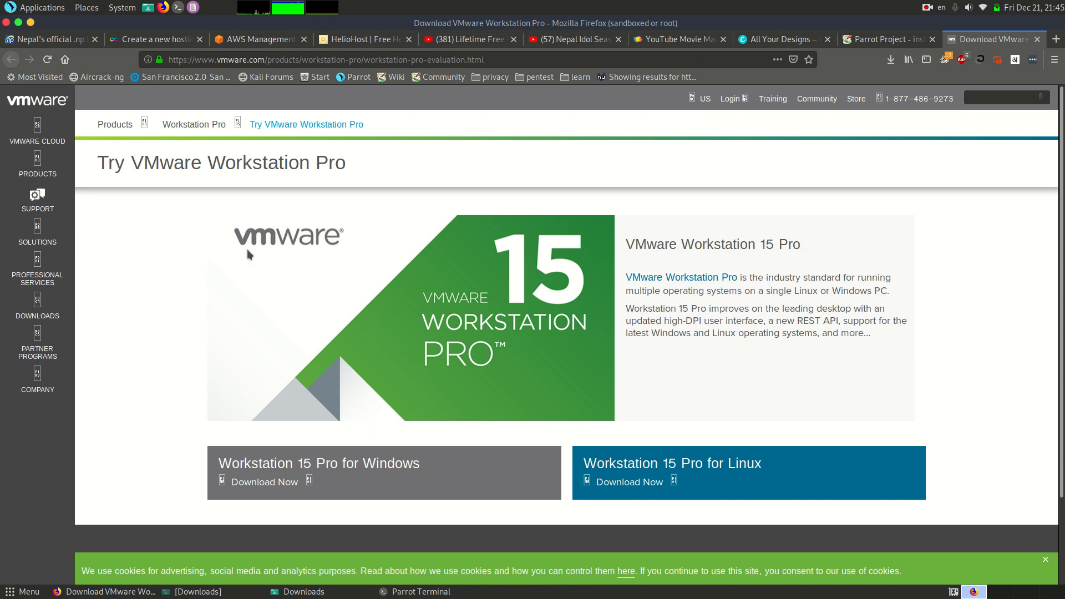
pyautogui.moveTo(333, 254)
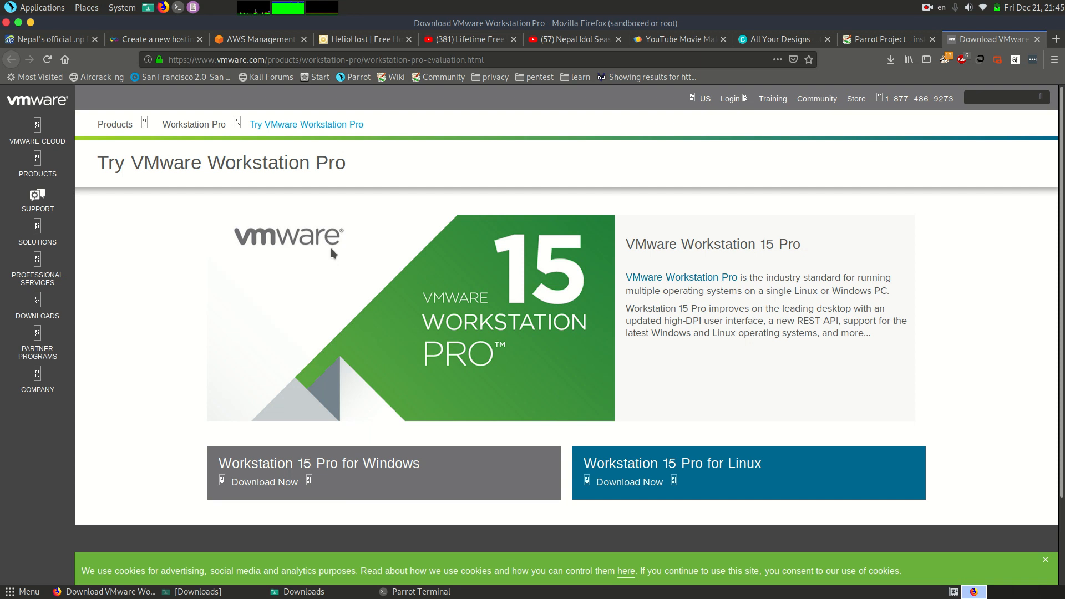
pyautogui.moveTo(397, 256)
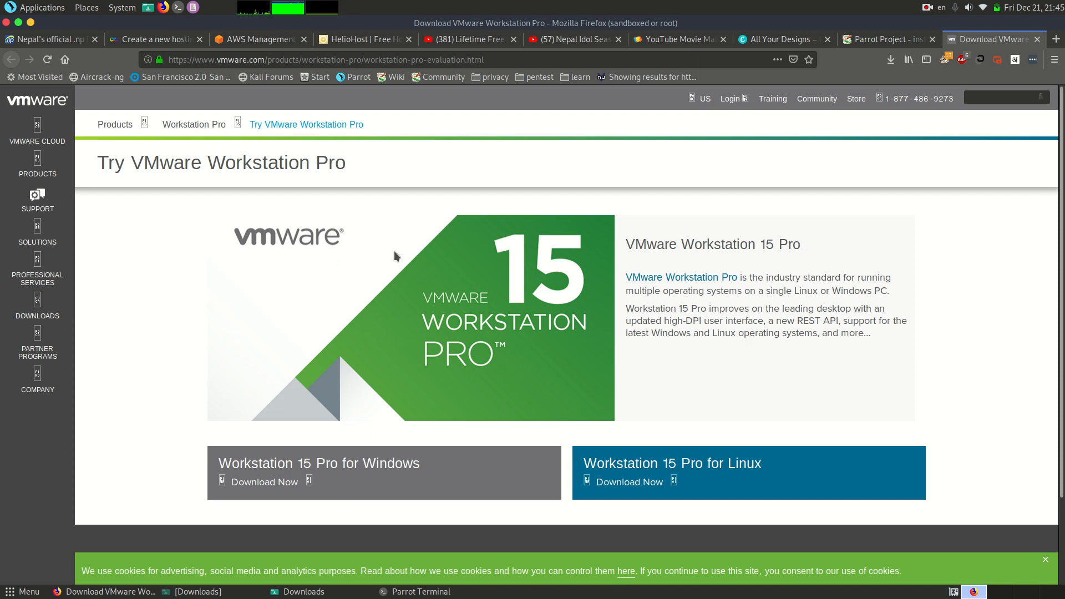
pyautogui.moveTo(598, 308)
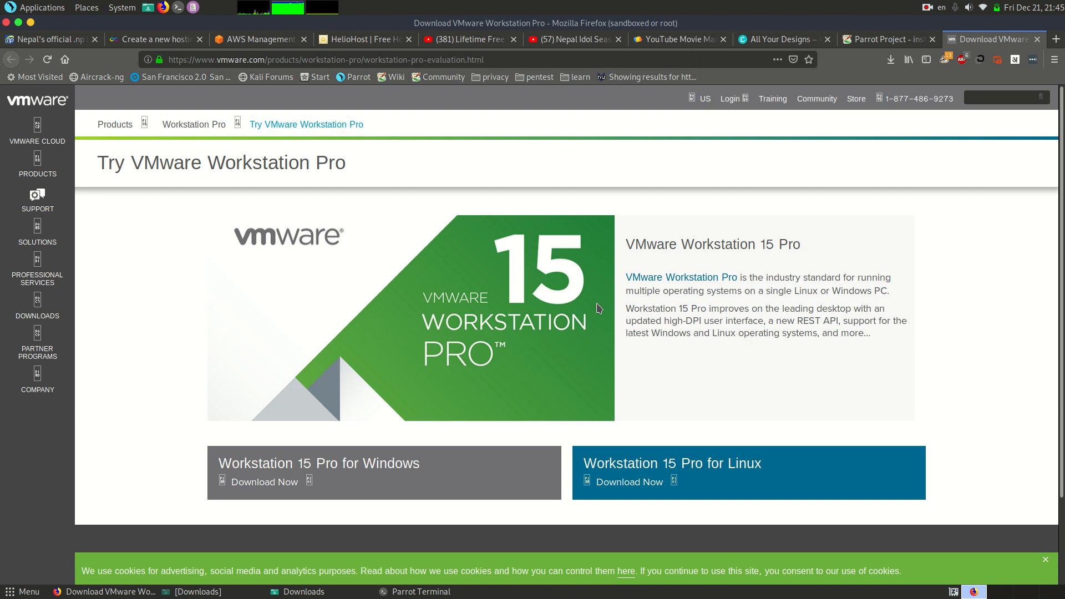
pyautogui.moveTo(354, 293)
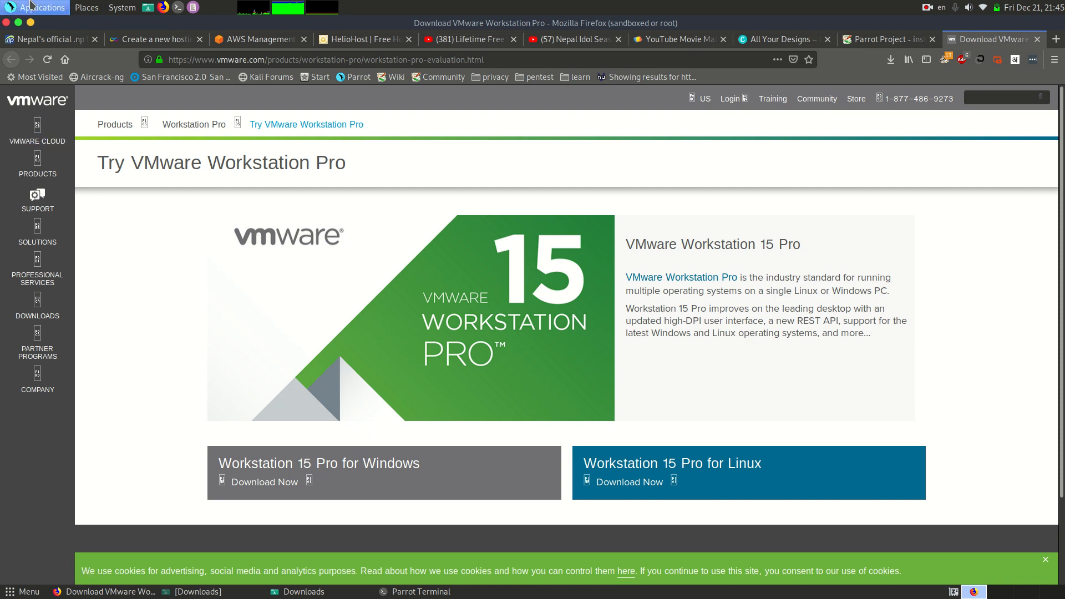
# Open a root Parrot Terminal, confirm gcc-8 is already newest, and enter Downloads
pyautogui.click(37, 7)
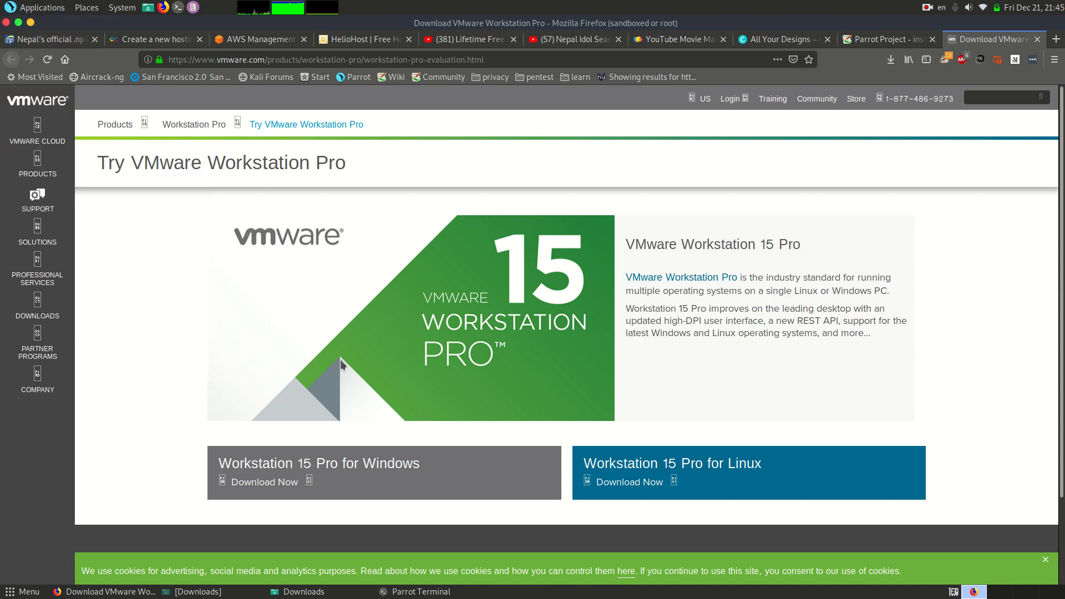
pyautogui.moveTo(245, 254)
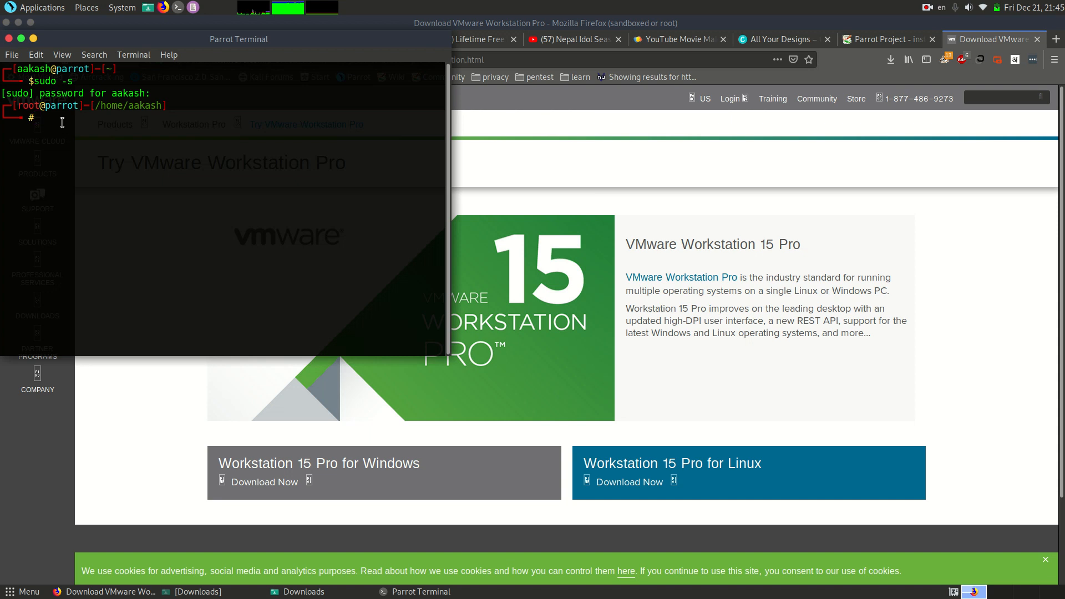
pyautogui.write('cd Downloads')
pyautogui.write('apt-get install gcc-8')
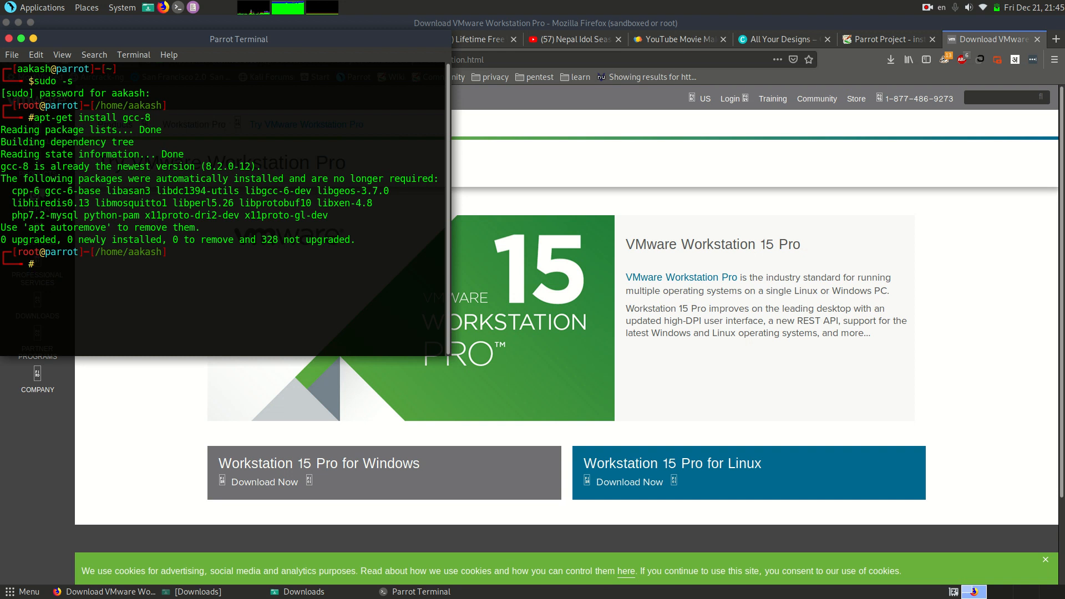
# In Downloads, try chmod +x and running the VMware-Workstation-Full-15.0.2-10952284 bundle
pyautogui.write('chmod +x VMware-Workstation-Full-15.0.2-10952284.x86_64')
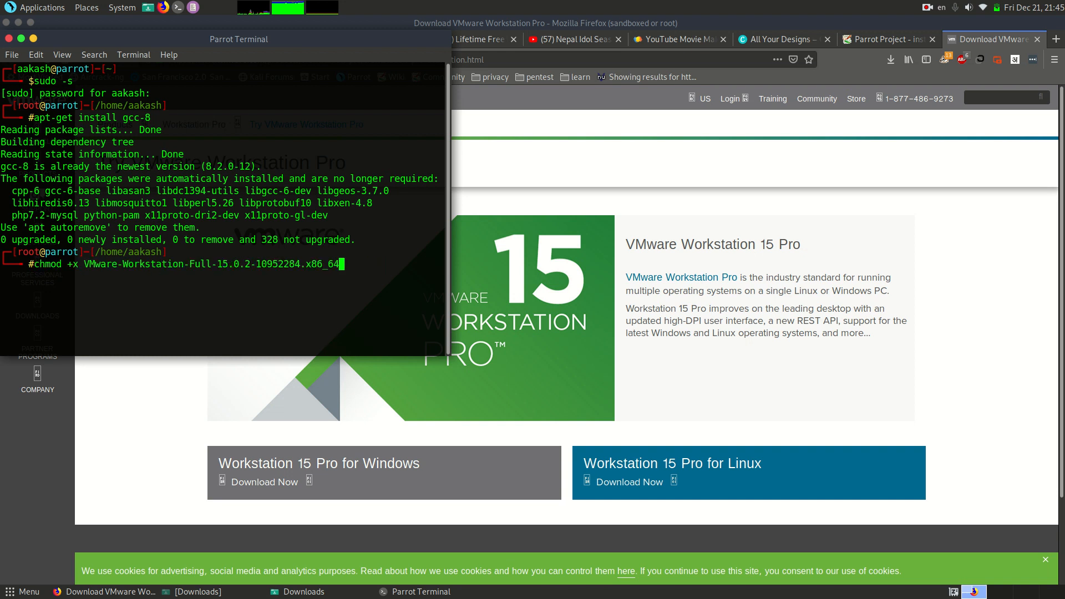
pyautogui.write('cd Downloads')
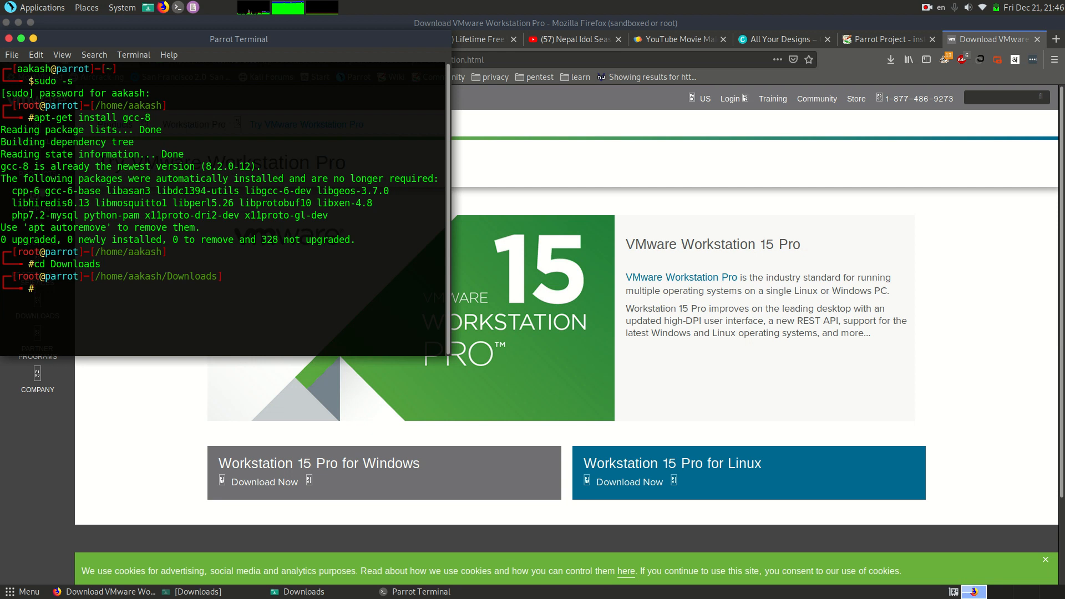
pyautogui.write('cd Downloads')
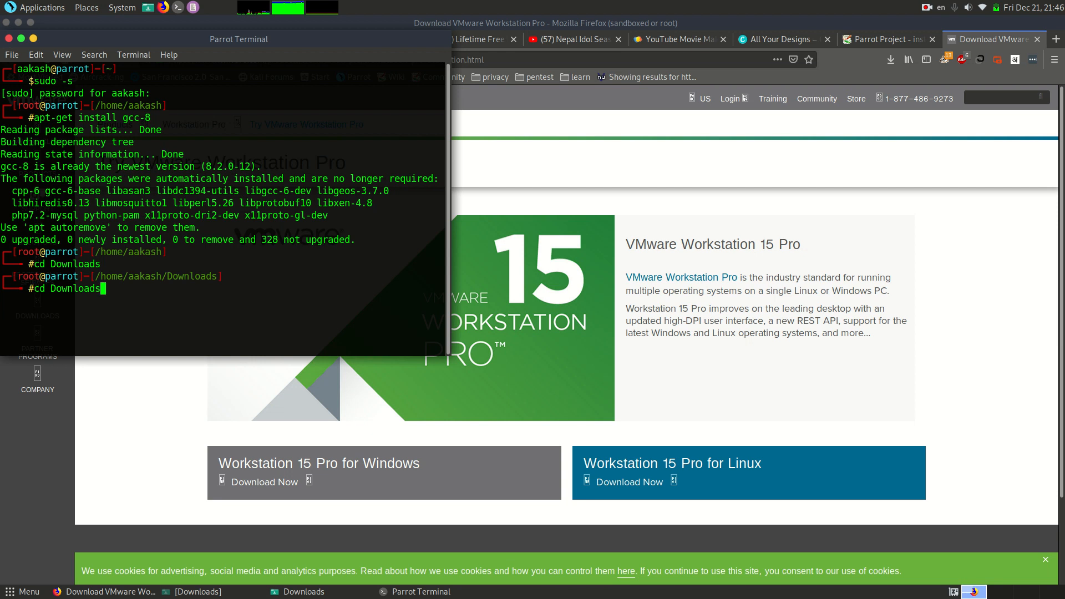
pyautogui.write('./VMware-Workstation-Full-15.0.2-10952284.x86_64.bundle')
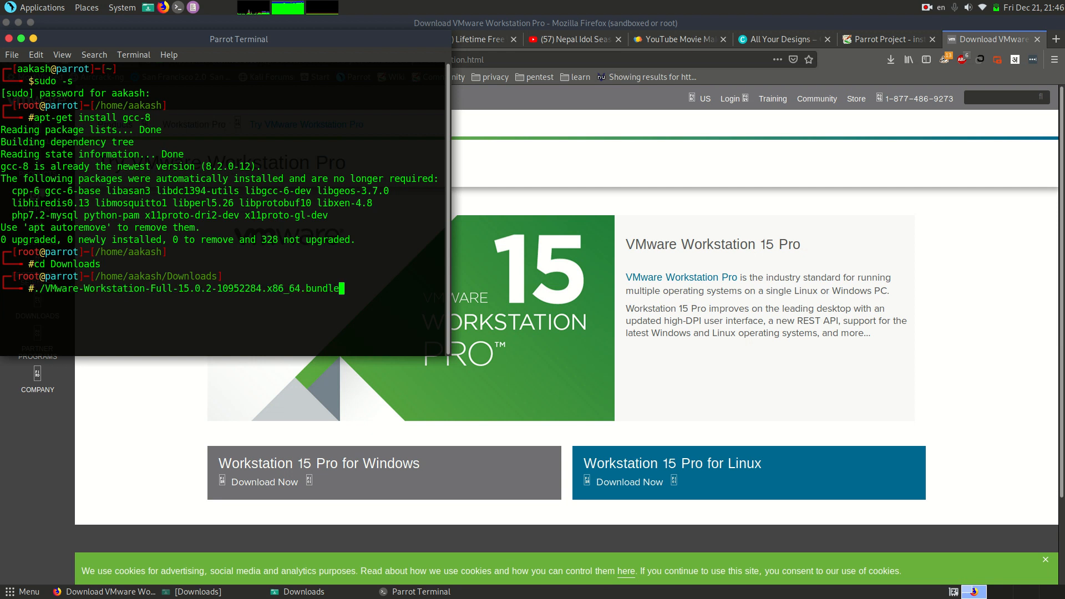
pyautogui.write('chmod +x VMware-Workstation-Full-15.0.2-10952284.x86_64.bundle')
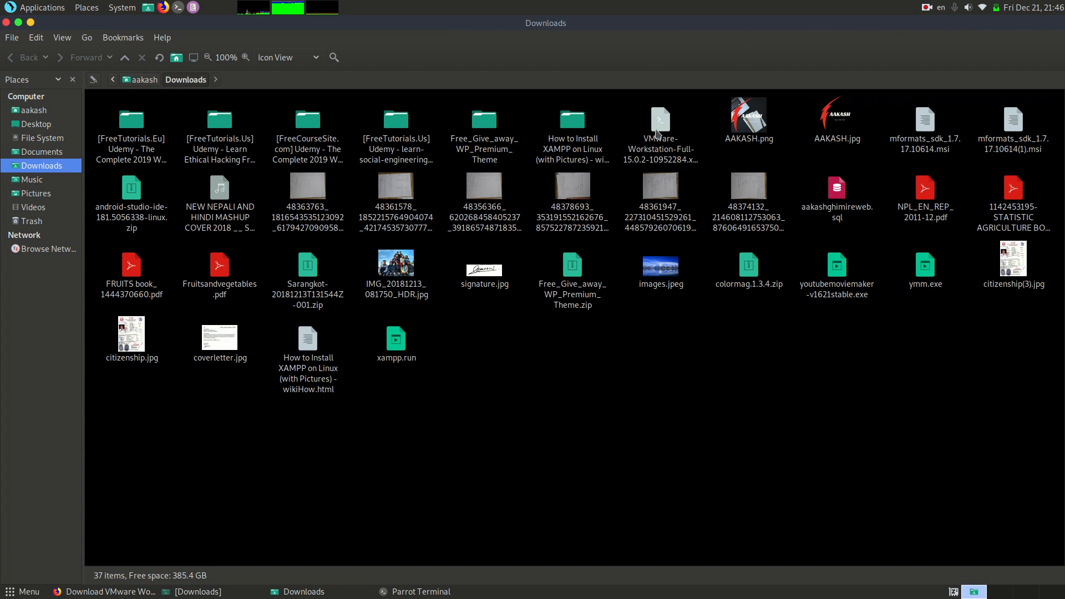
# Check the VMware bundle's file name via its Caja context menu, then return to the terminal
pyautogui.rightClick(659, 126)
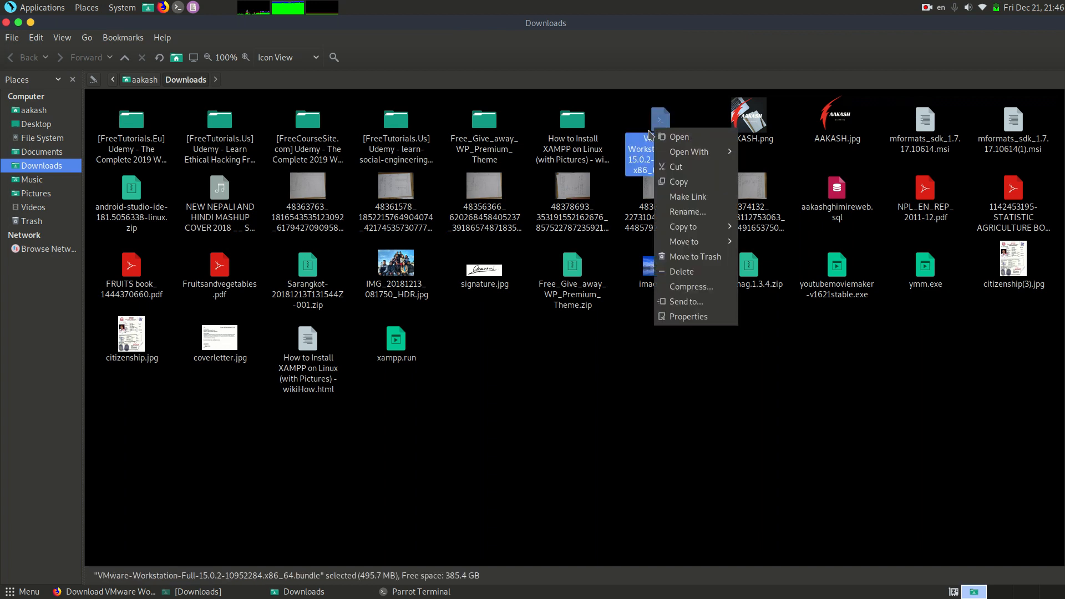
pyautogui.moveTo(650, 116)
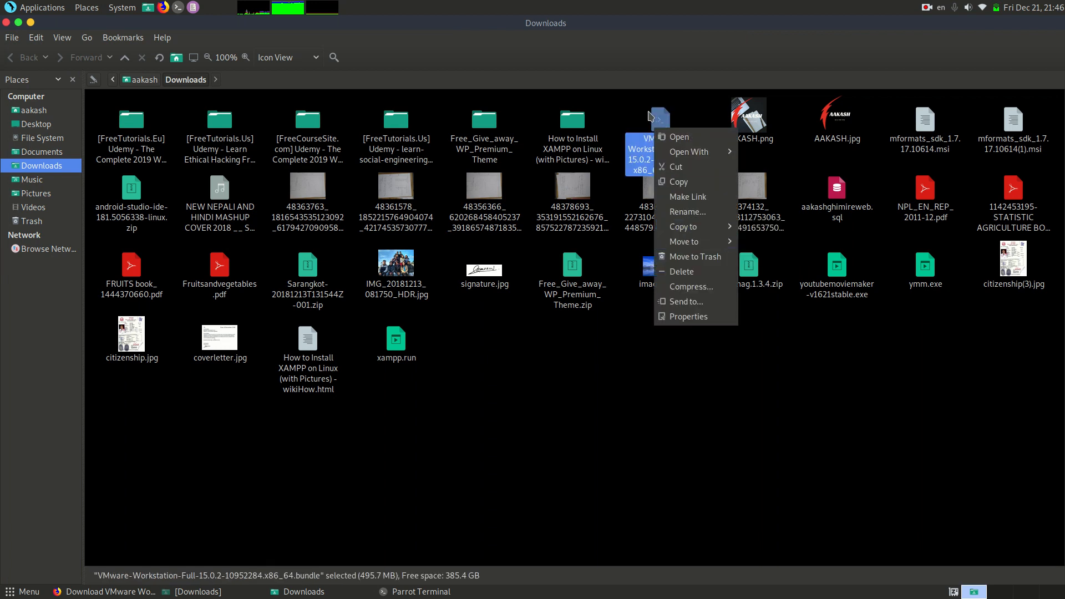
pyautogui.click(388, 526)
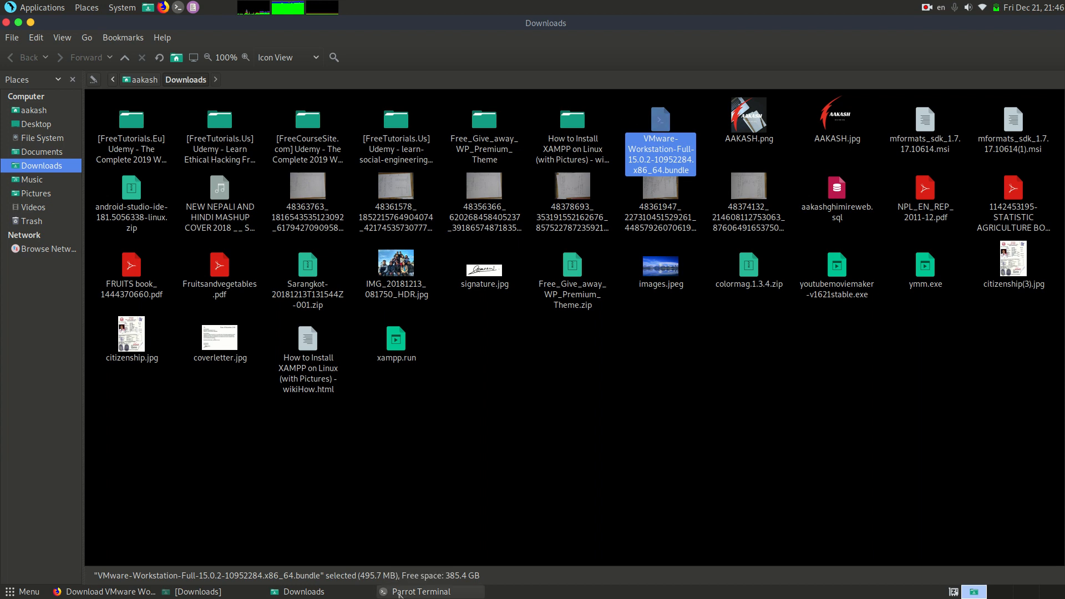
pyautogui.click(421, 592)
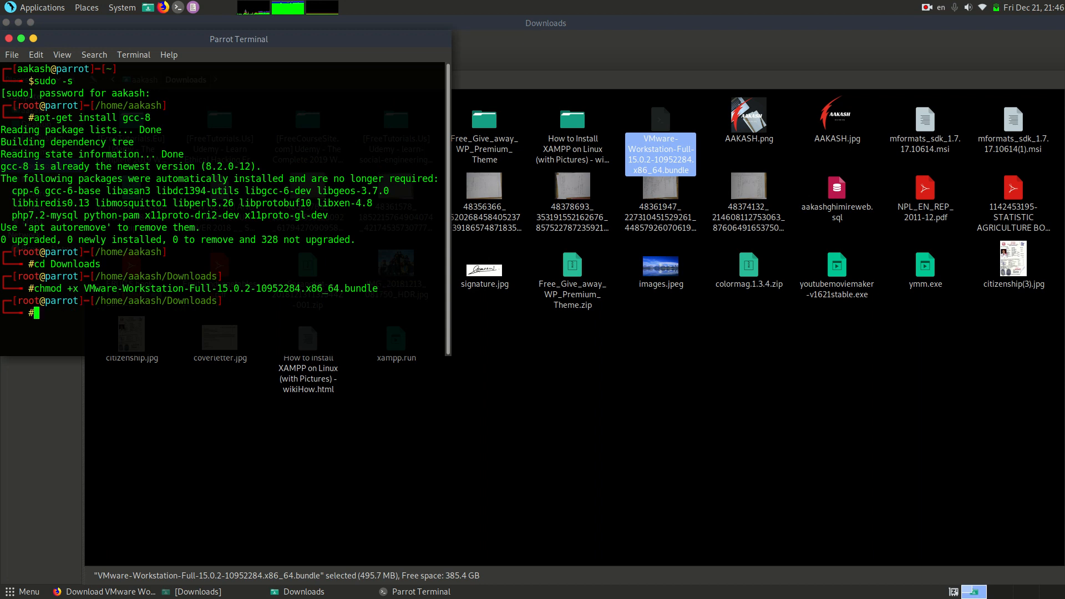
# Make VMware-Workstation-Full-15.0.2-10952284.x86_64.bundle executable and launch it
pyautogui.write('chmod +x VMware-Workstation-Full-15.0.2-10952284.x86_64.bundle')
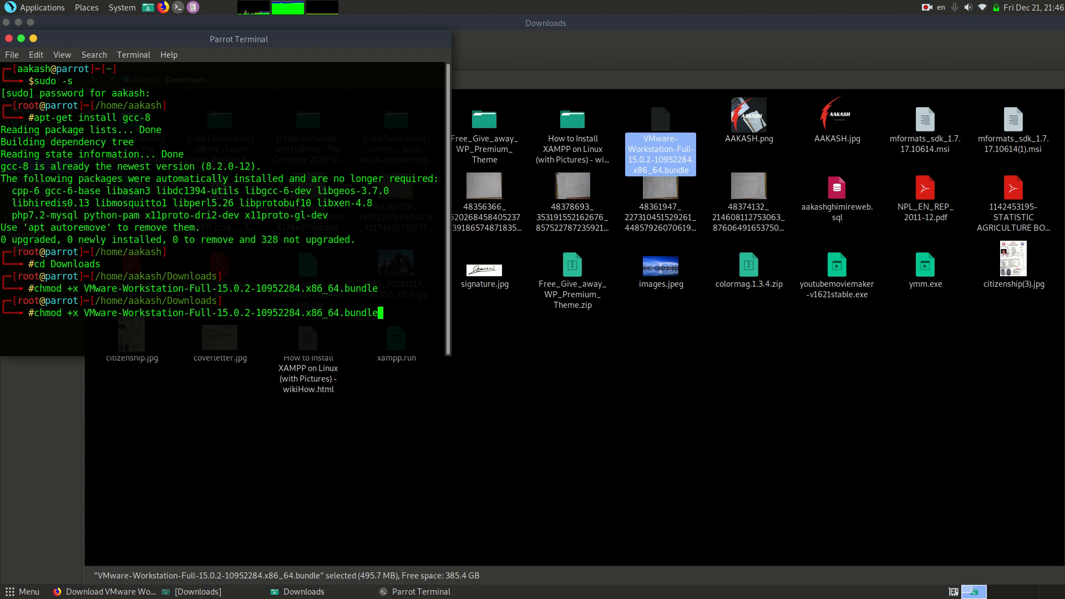
pyautogui.write('./VMware-Workstation-Full-15.0.2-10952284.x86_64.bundle')
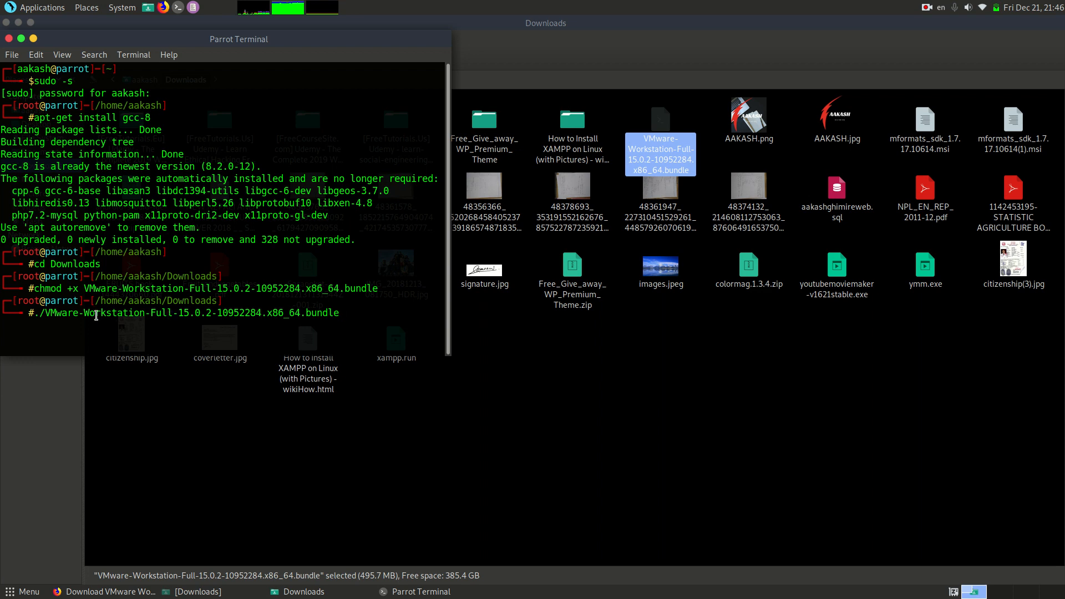
pyautogui.moveTo(120, 319)
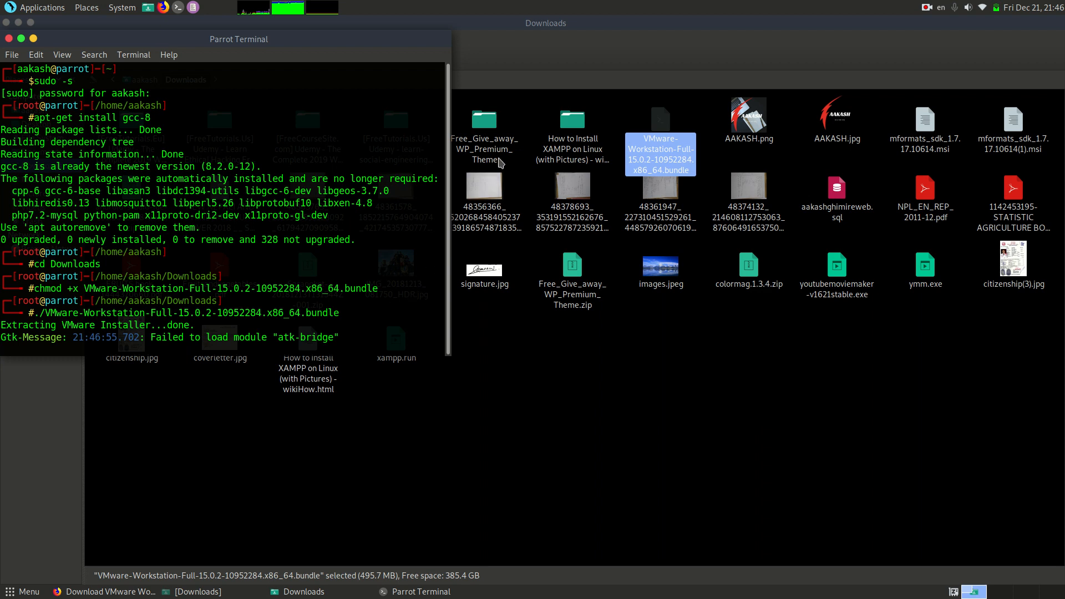
pyautogui.moveTo(652, 412)
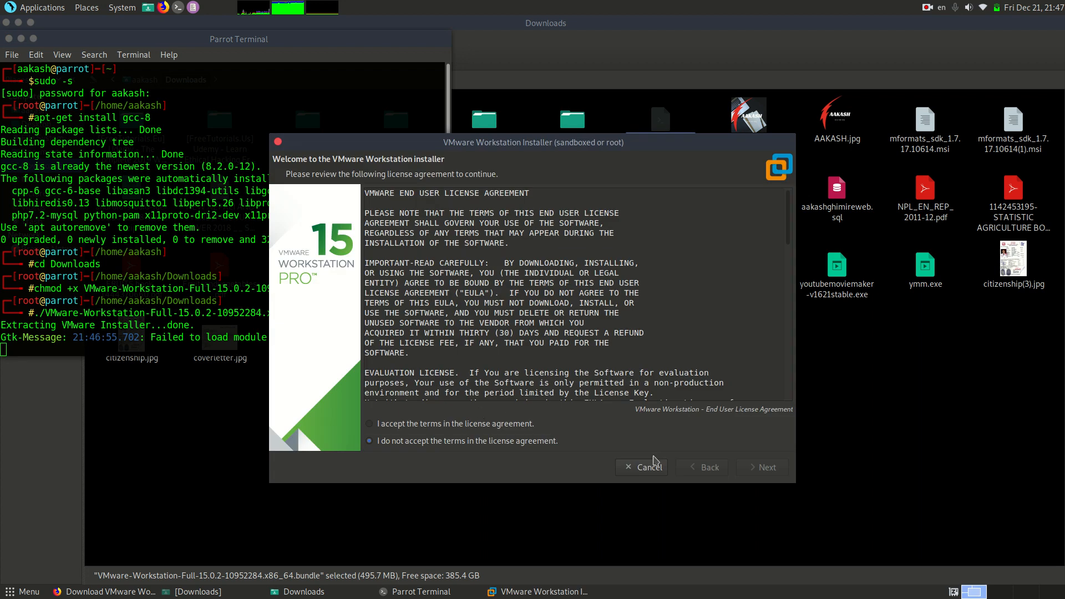
pyautogui.moveTo(409, 381)
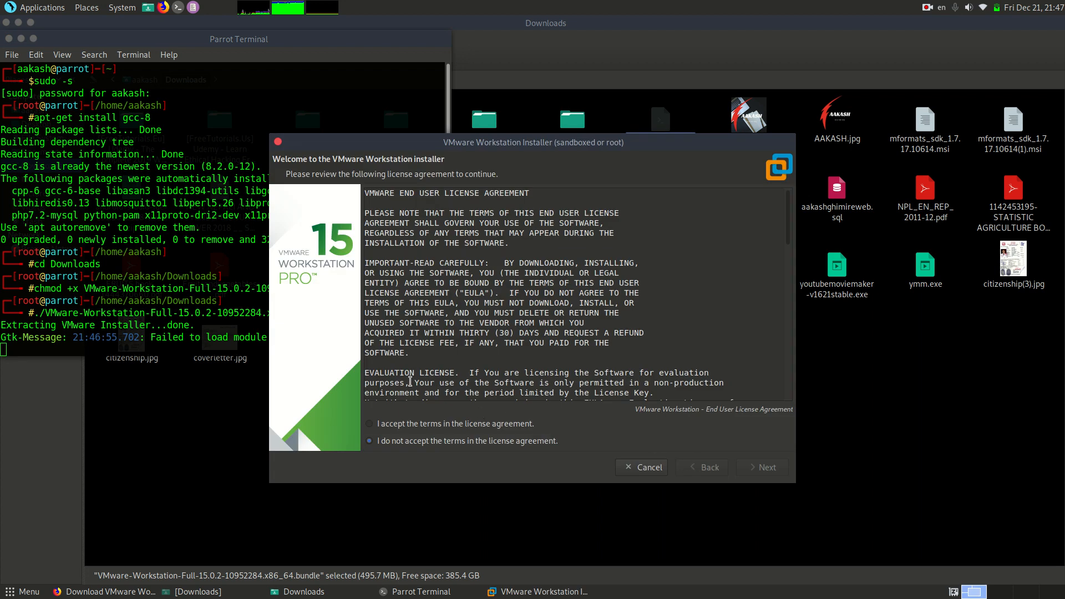
# Accept the VMware Workstation and OVF Tool license agreements and continue
pyautogui.click(368, 423)
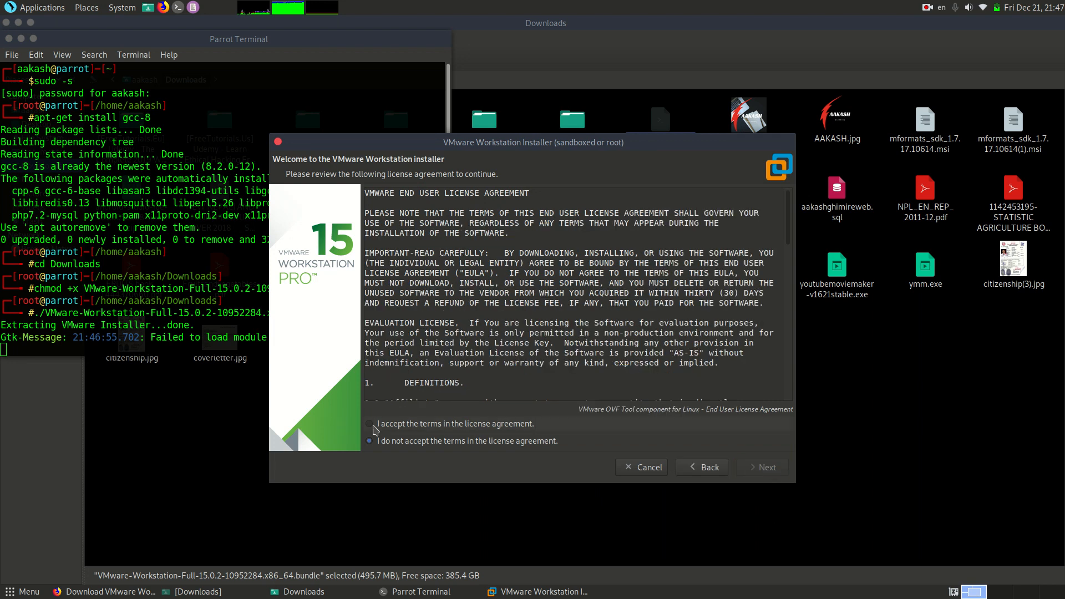
pyautogui.click(368, 423)
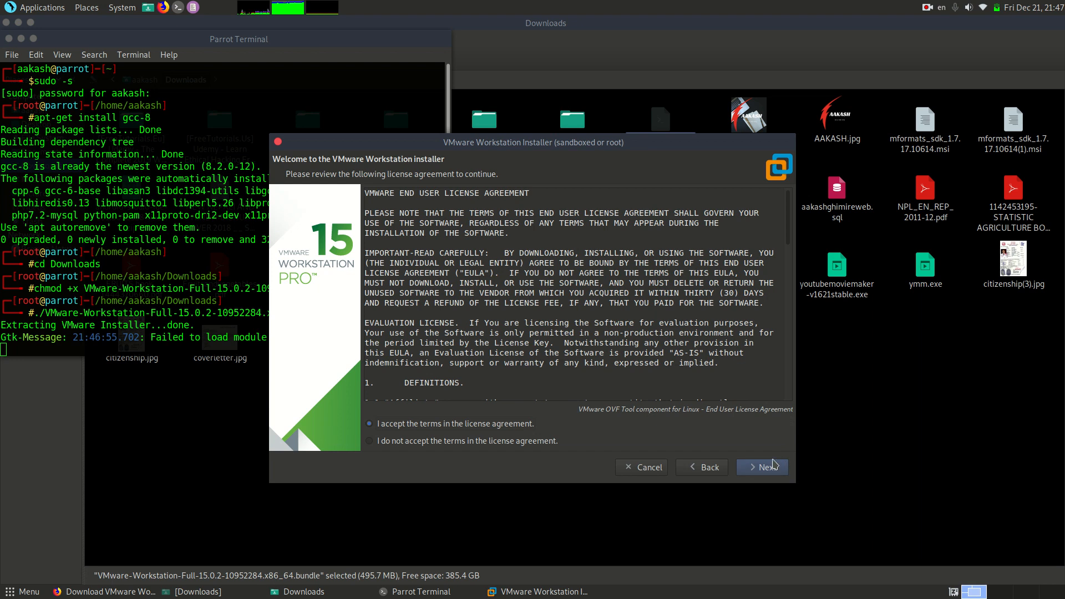
pyautogui.click(762, 467)
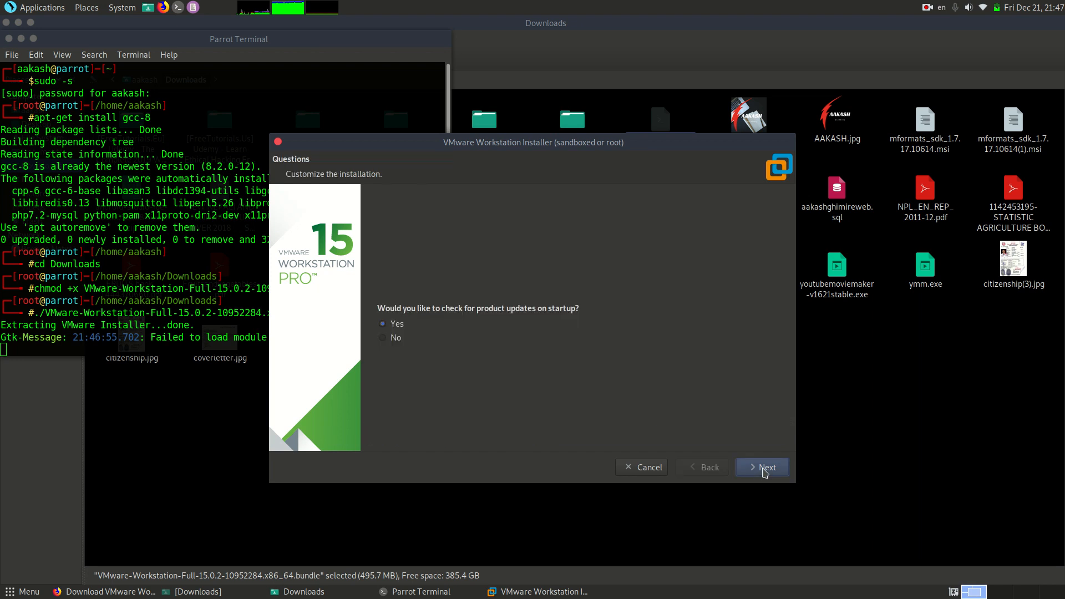
pyautogui.moveTo(420, 322)
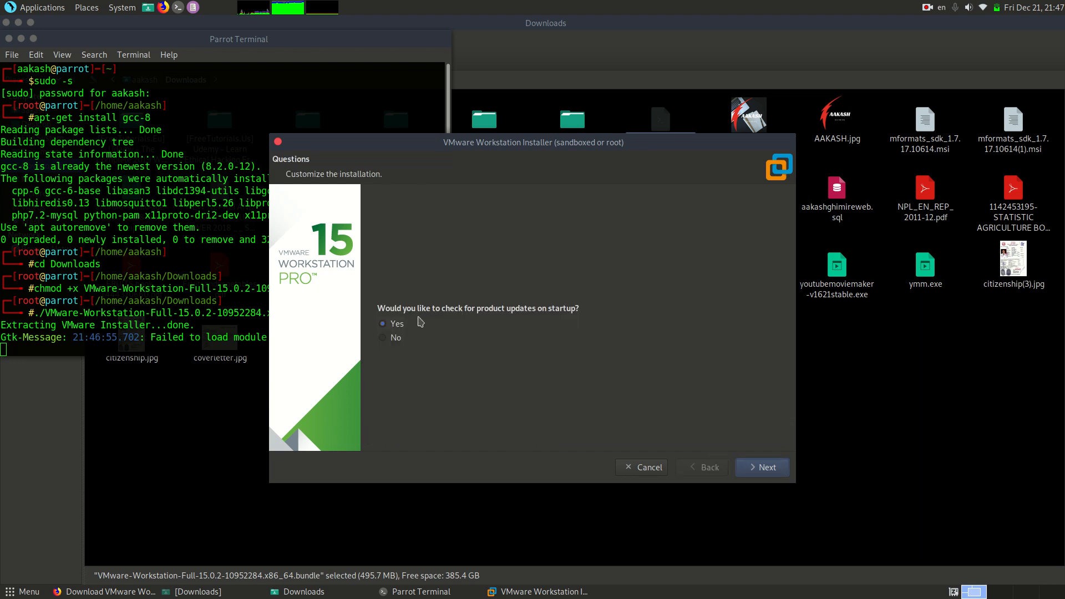
pyautogui.moveTo(495, 327)
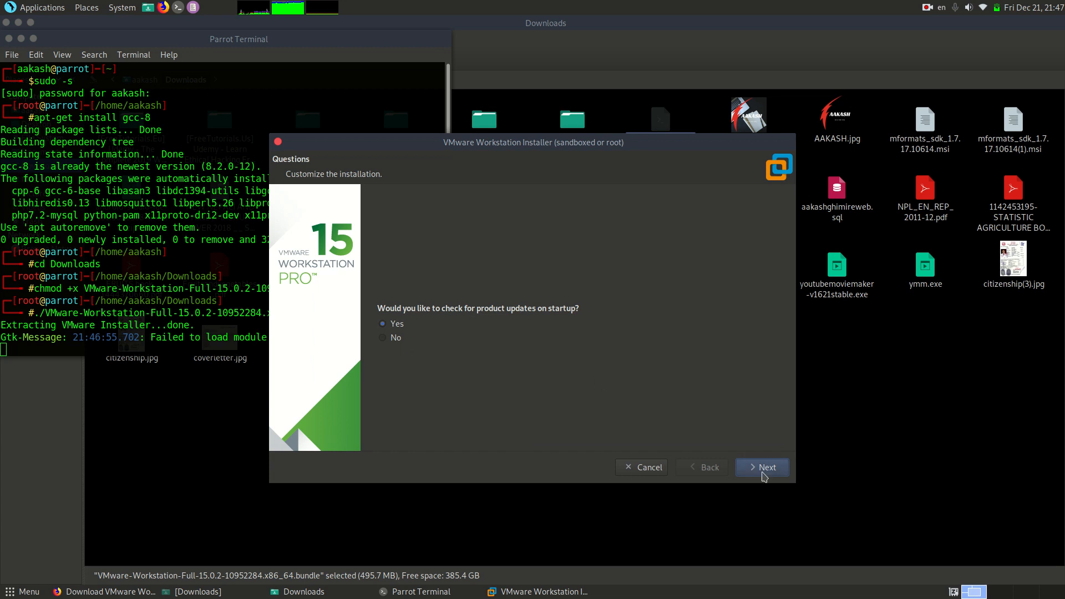
# Keep default updates, CEIP, server user, shared VM directory and port 443; skip the license key
pyautogui.click(761, 467)
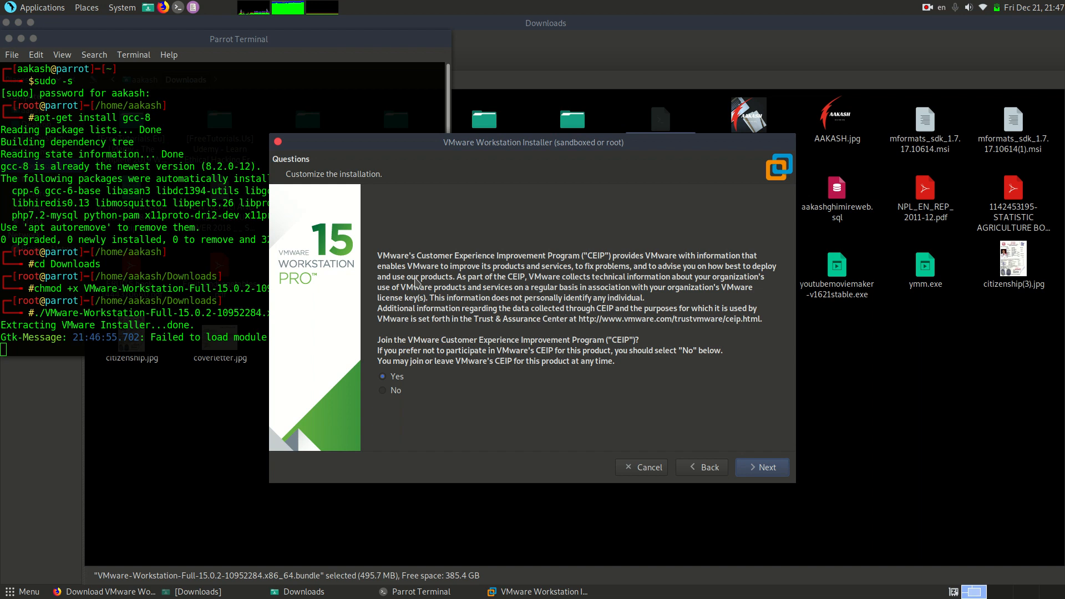
pyautogui.moveTo(726, 278)
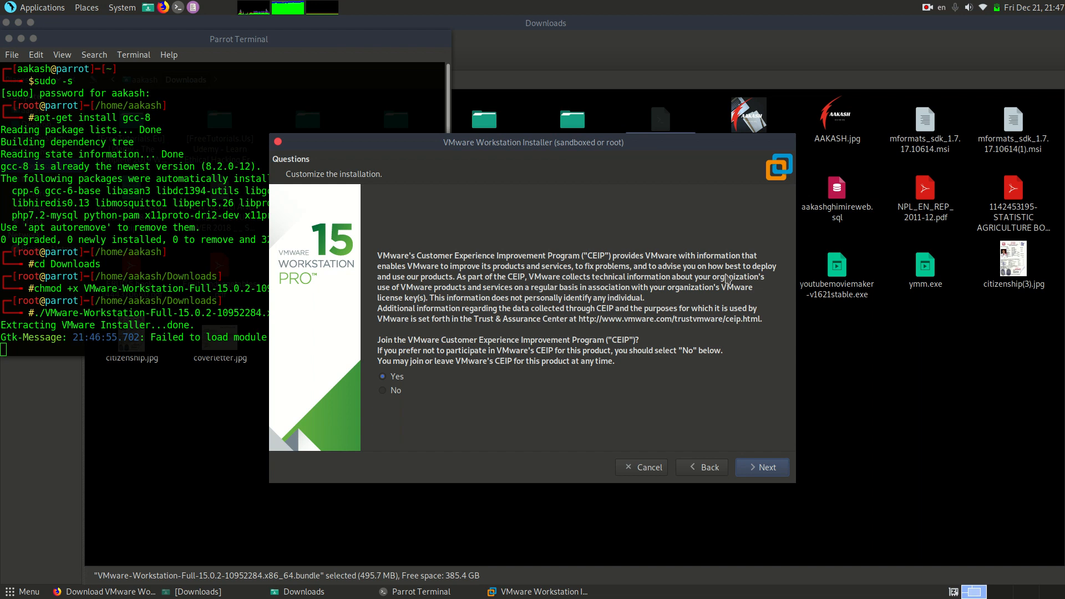
pyautogui.moveTo(802, 456)
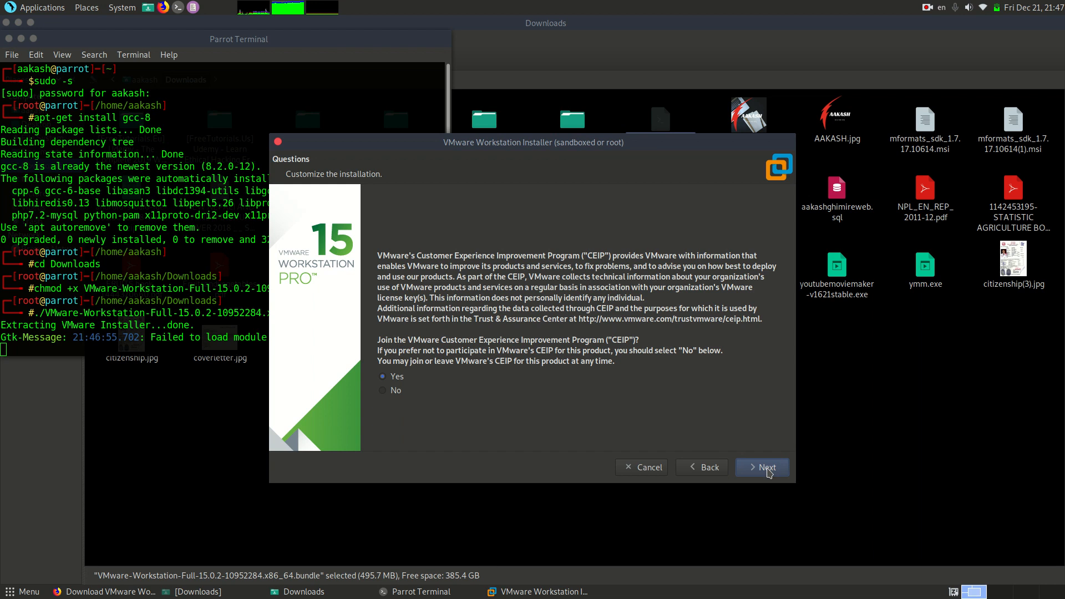
pyautogui.click(760, 467)
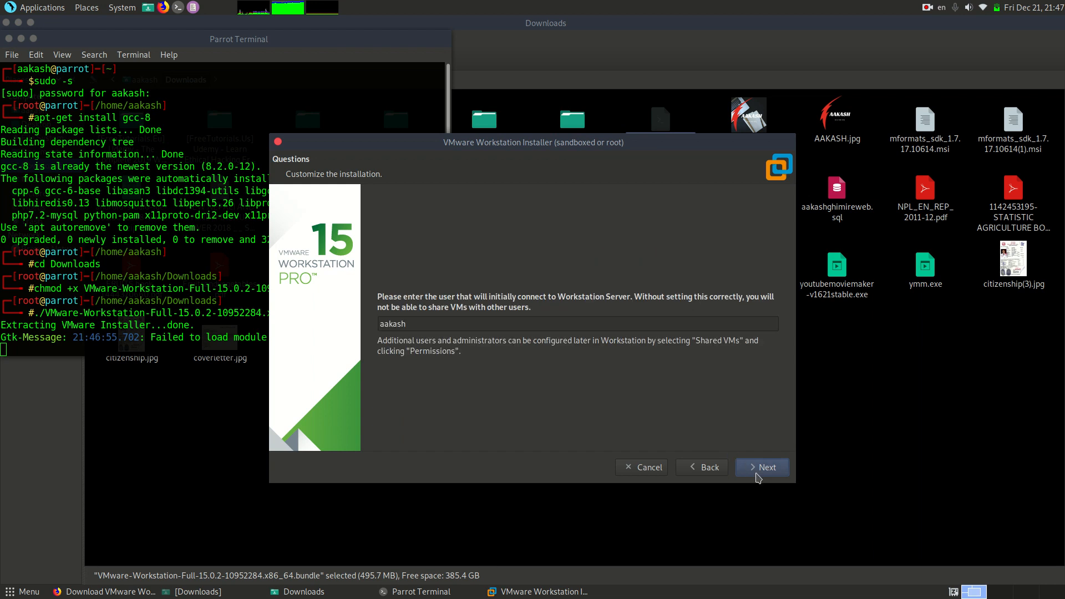
pyautogui.click(761, 467)
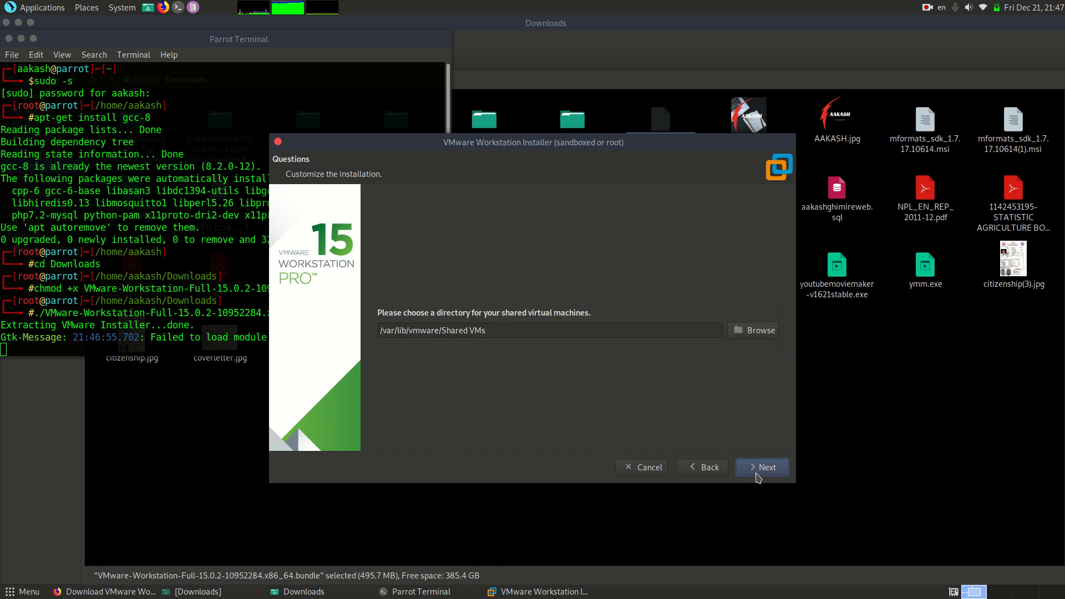
pyautogui.click(761, 467)
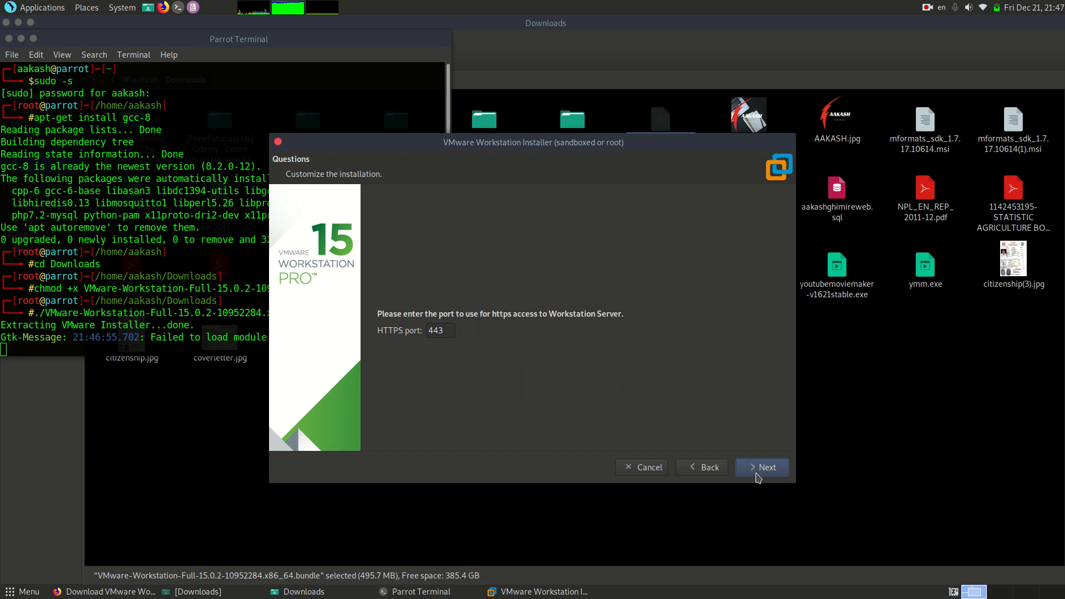
pyautogui.click(762, 467)
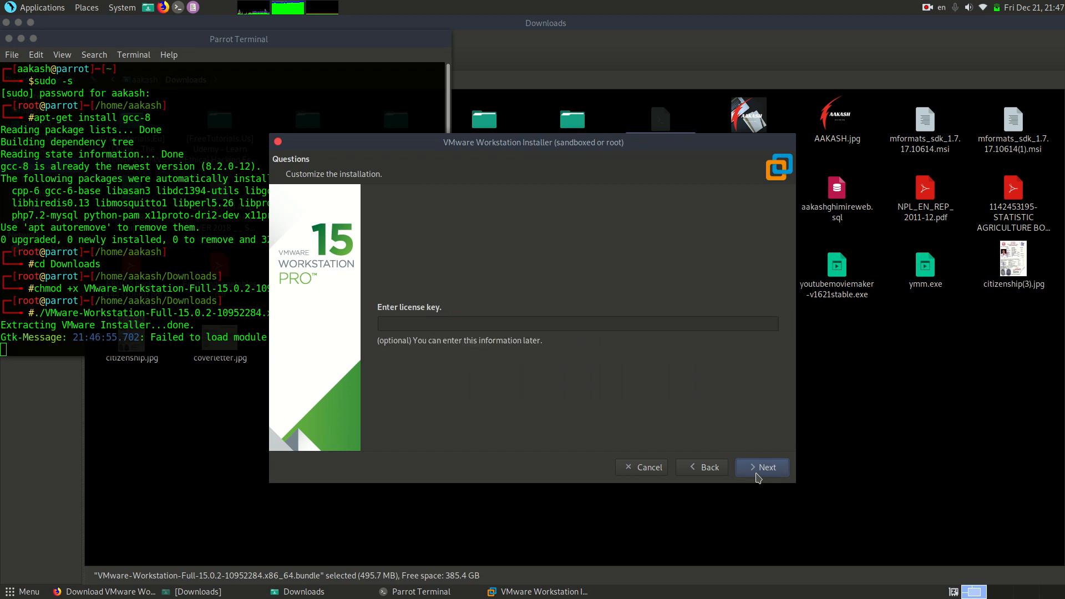
pyautogui.moveTo(741, 477)
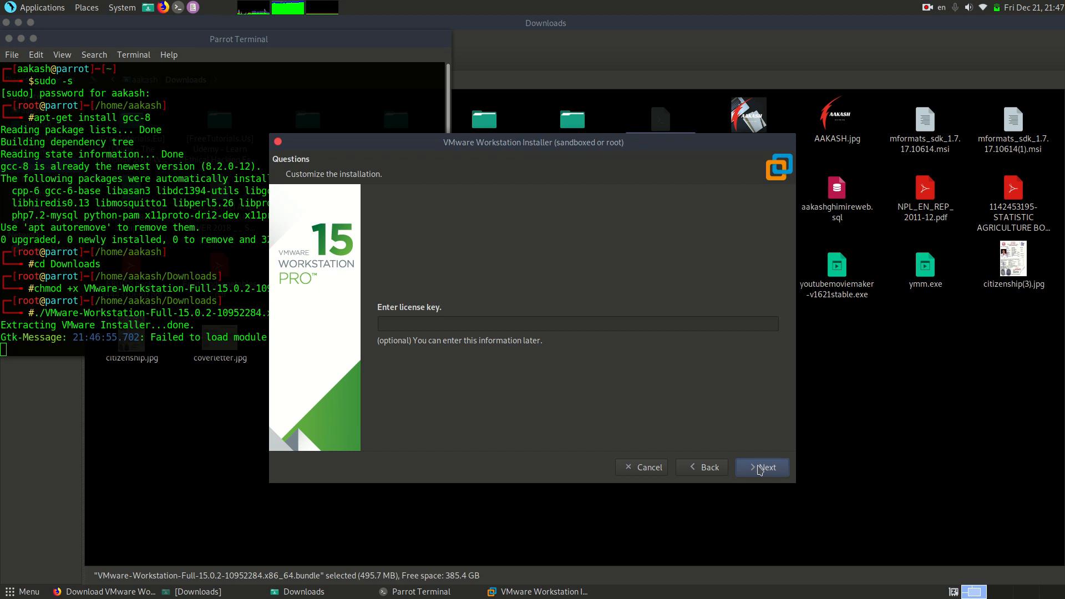
pyautogui.click(761, 467)
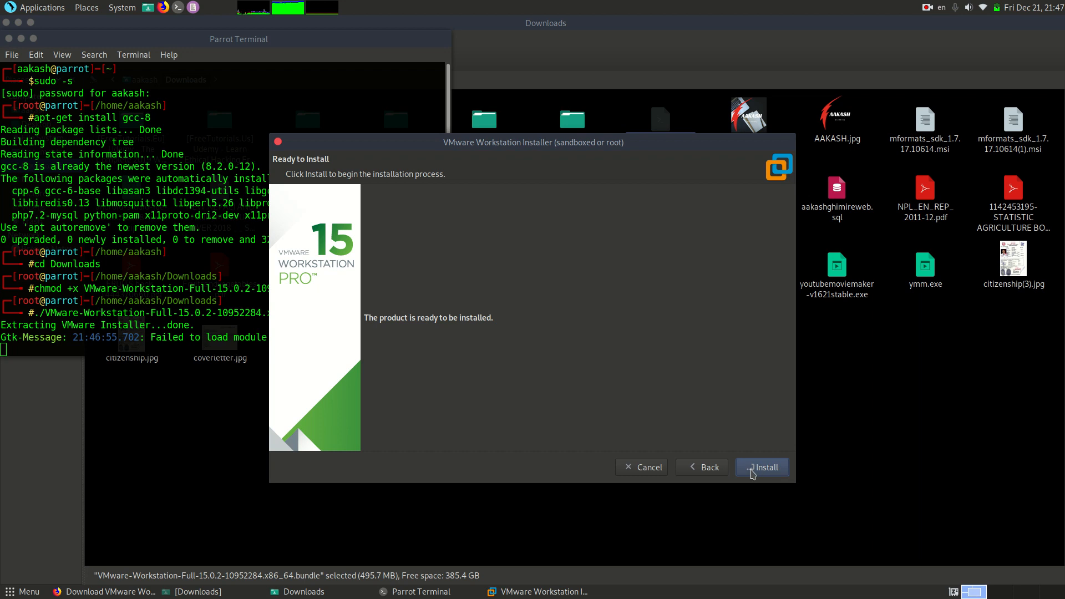
# Start installing VMware Workstation 15.0.2 and wait while it configures
pyautogui.click(762, 467)
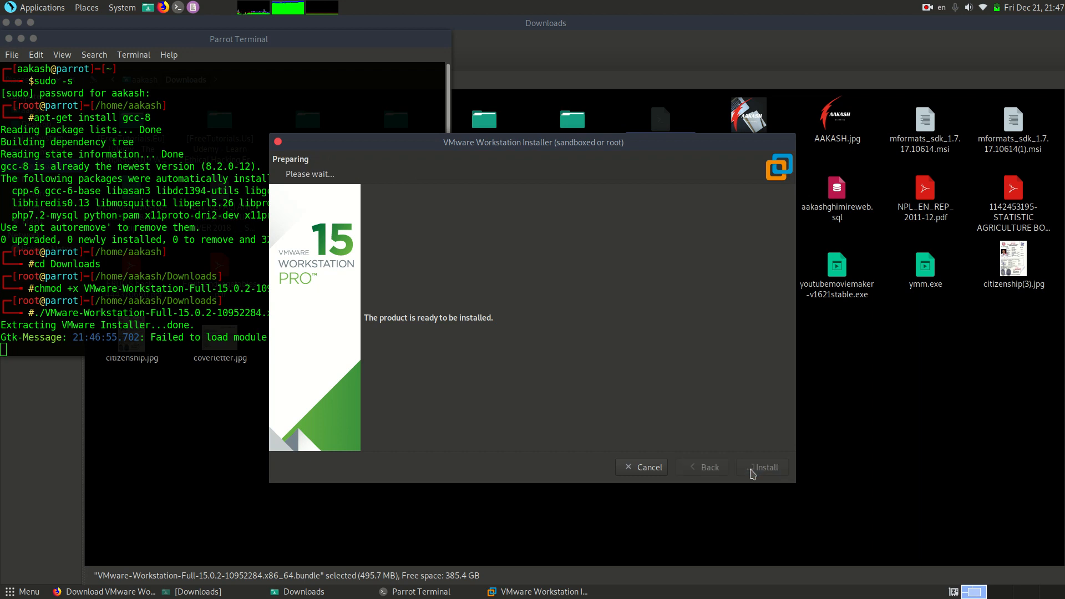
pyautogui.click(762, 466)
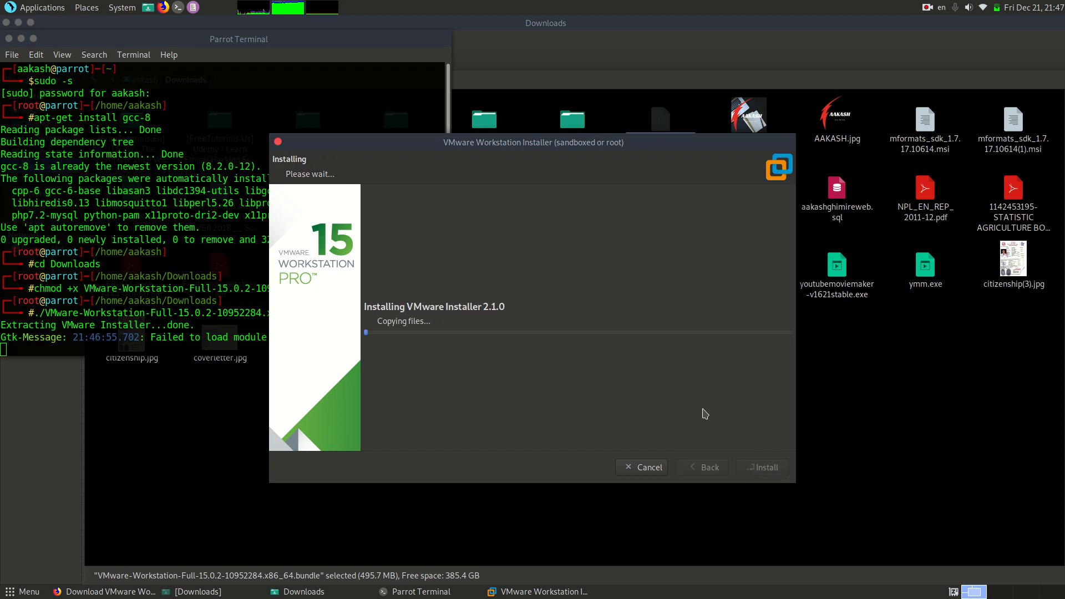
pyautogui.moveTo(672, 364)
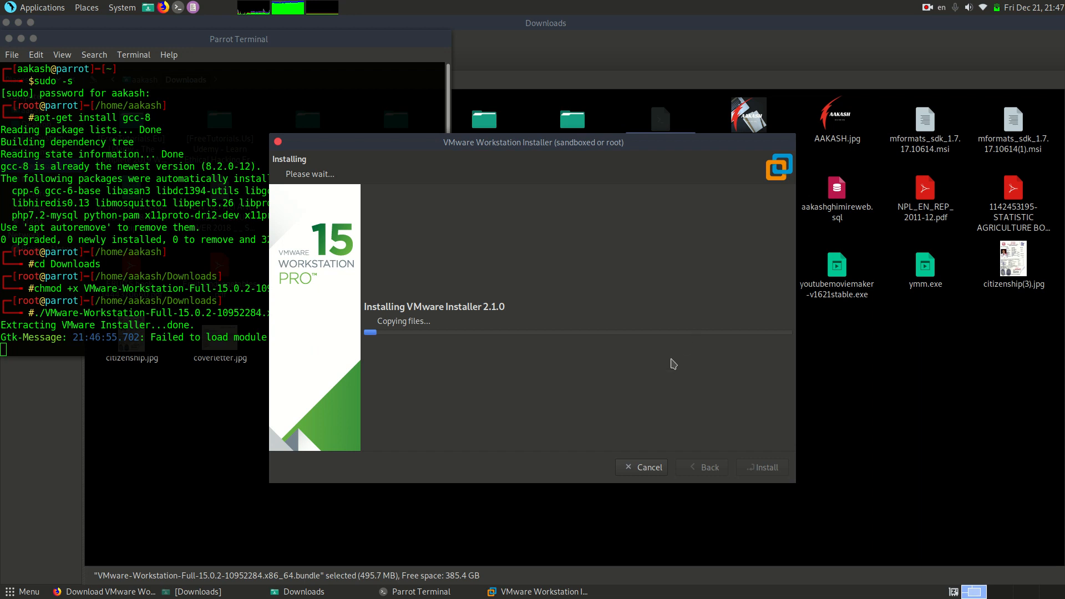
pyautogui.moveTo(533, 304)
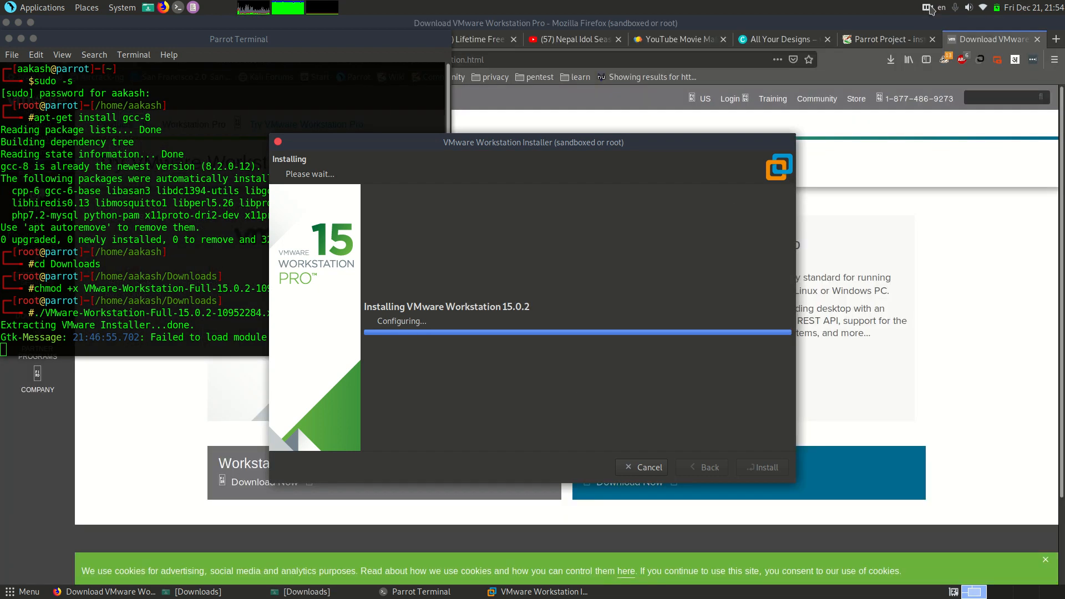
pyautogui.click(932, 7)
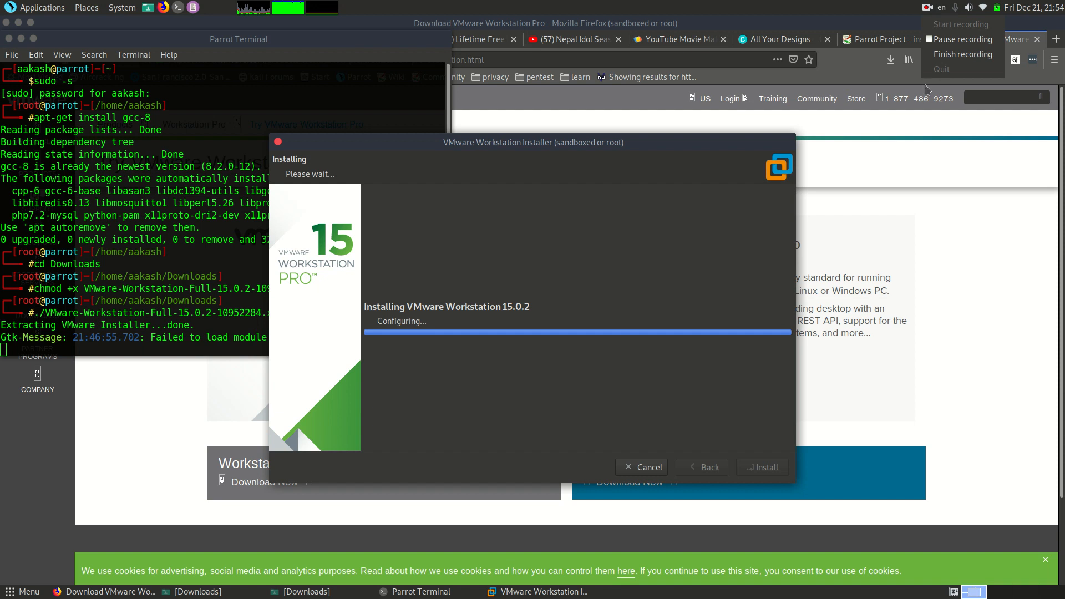
pyautogui.moveTo(600, 320)
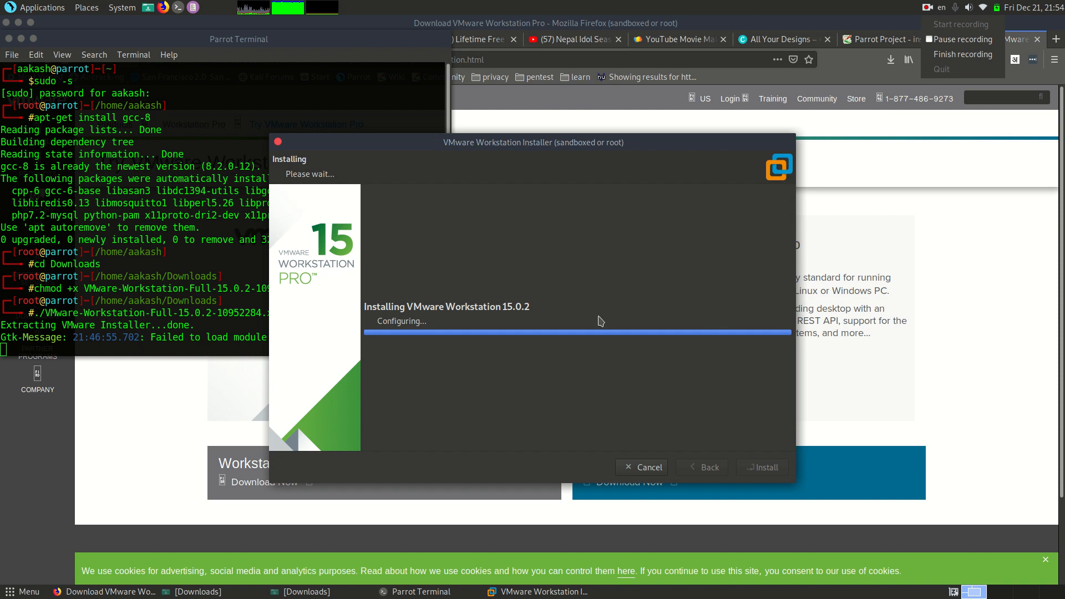
pyautogui.moveTo(602, 400)
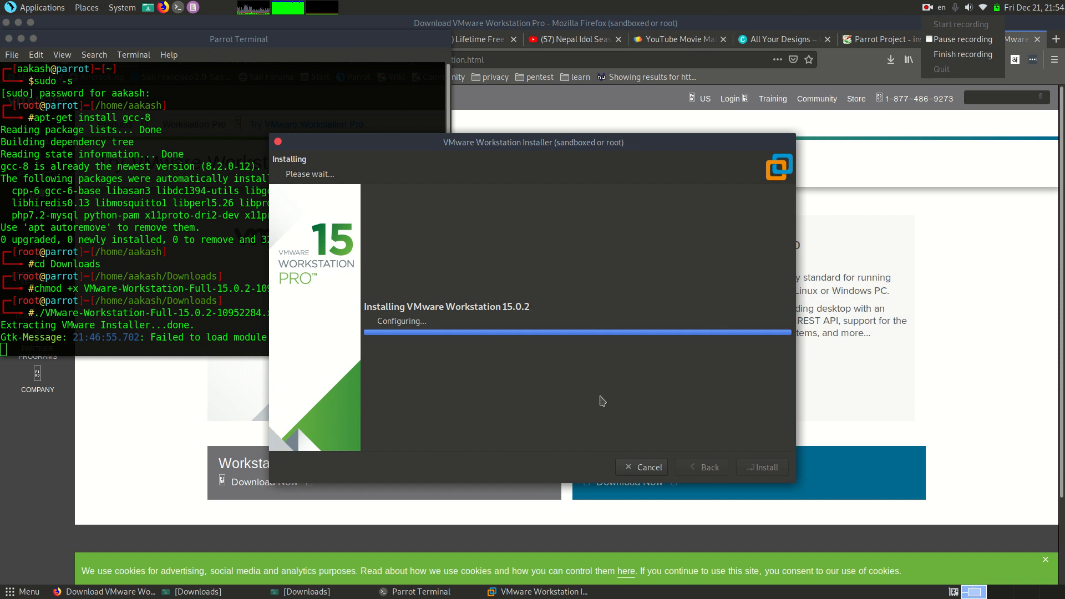
pyautogui.moveTo(781, 200)
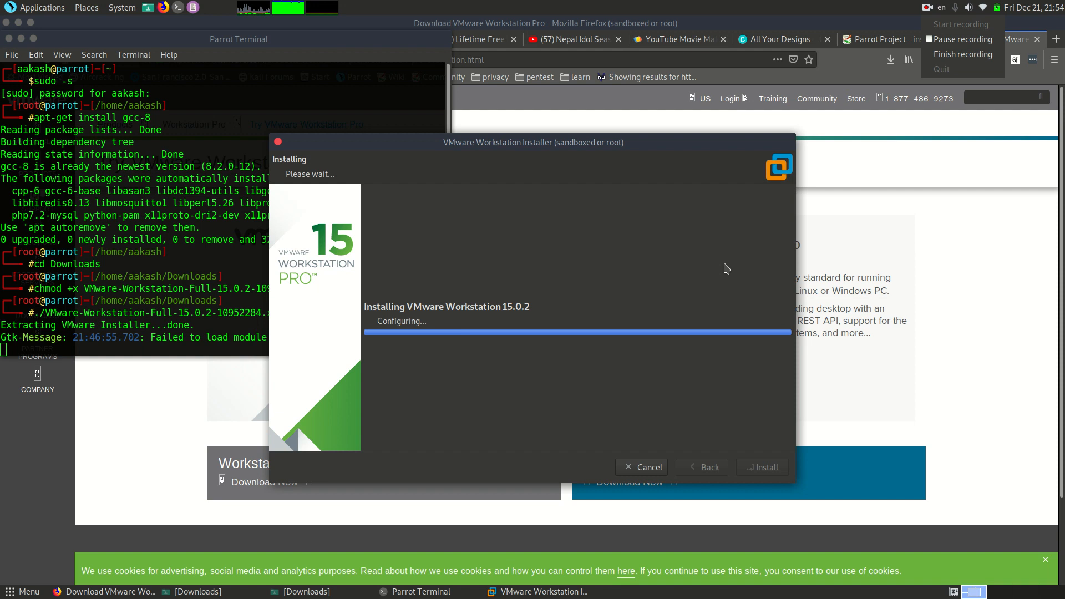
pyautogui.moveTo(465, 269)
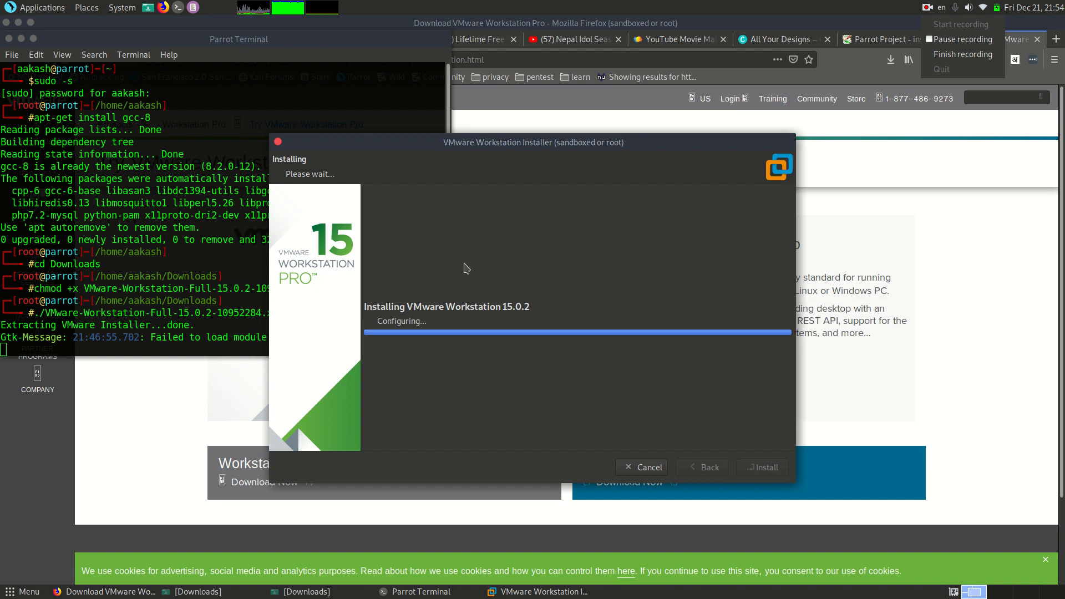
pyautogui.moveTo(394, 388)
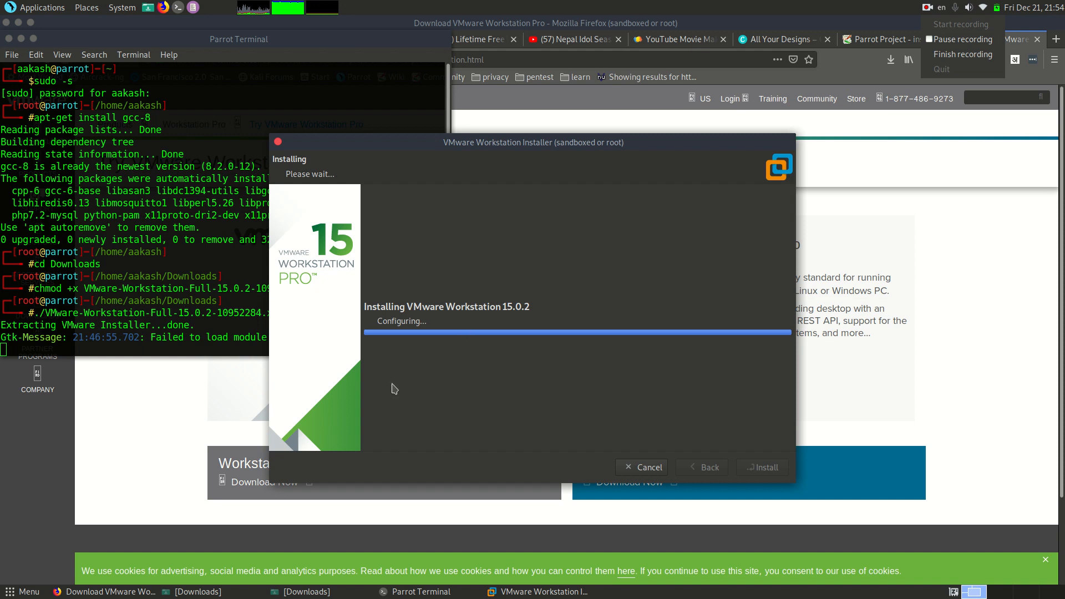
pyautogui.moveTo(628, 328)
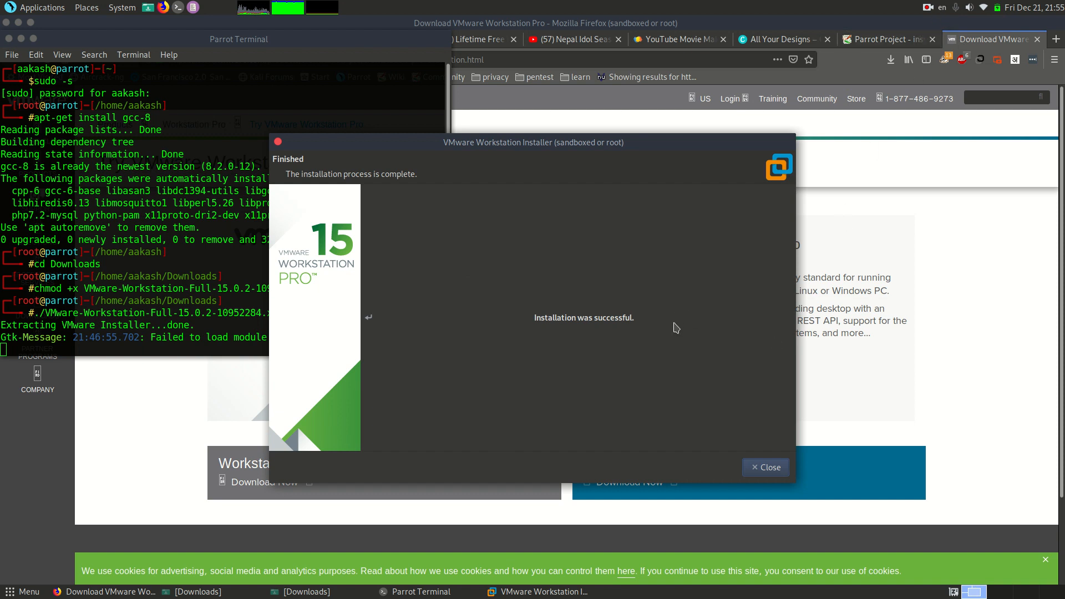
pyautogui.moveTo(614, 290)
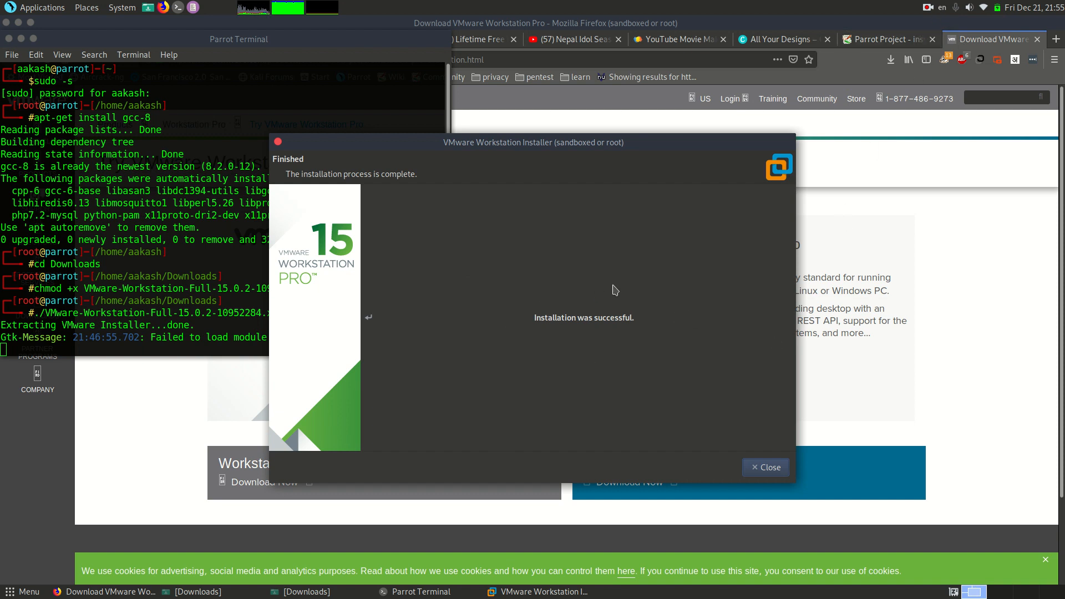
pyautogui.moveTo(739, 434)
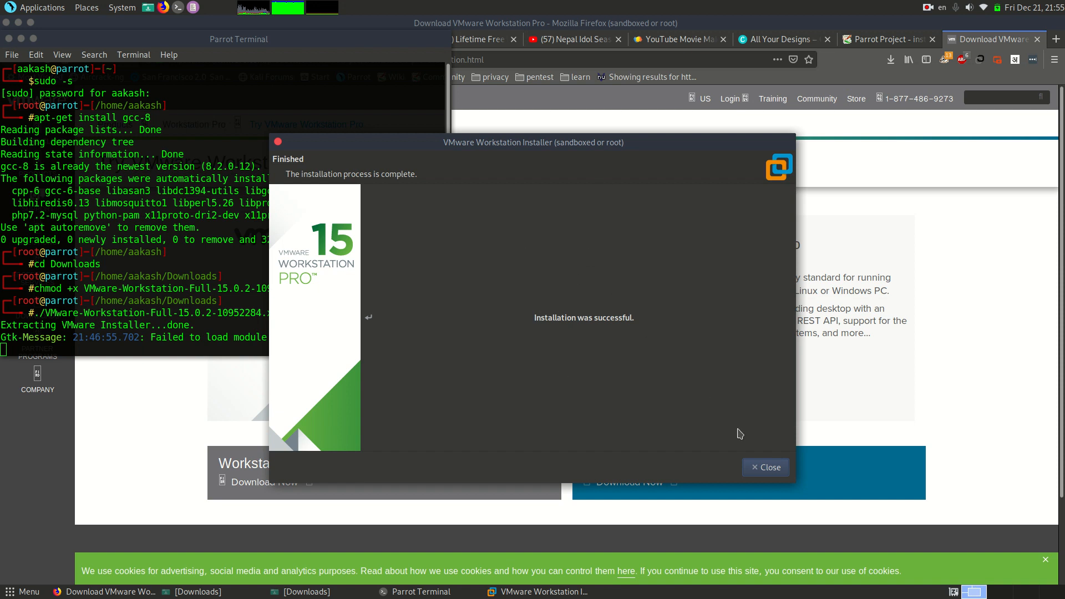
pyautogui.moveTo(769, 467)
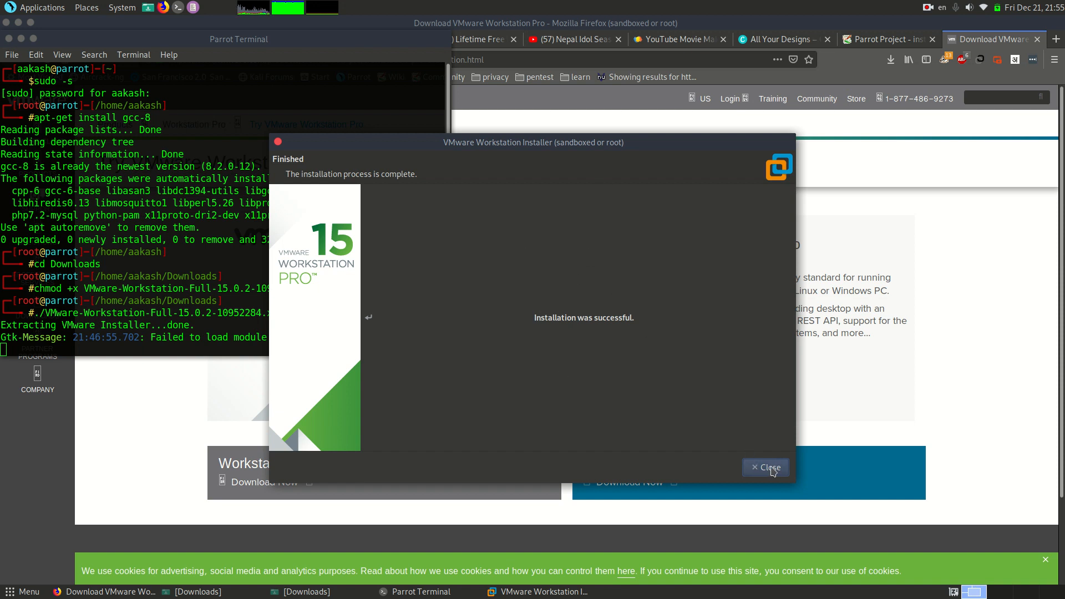
pyautogui.moveTo(641, 362)
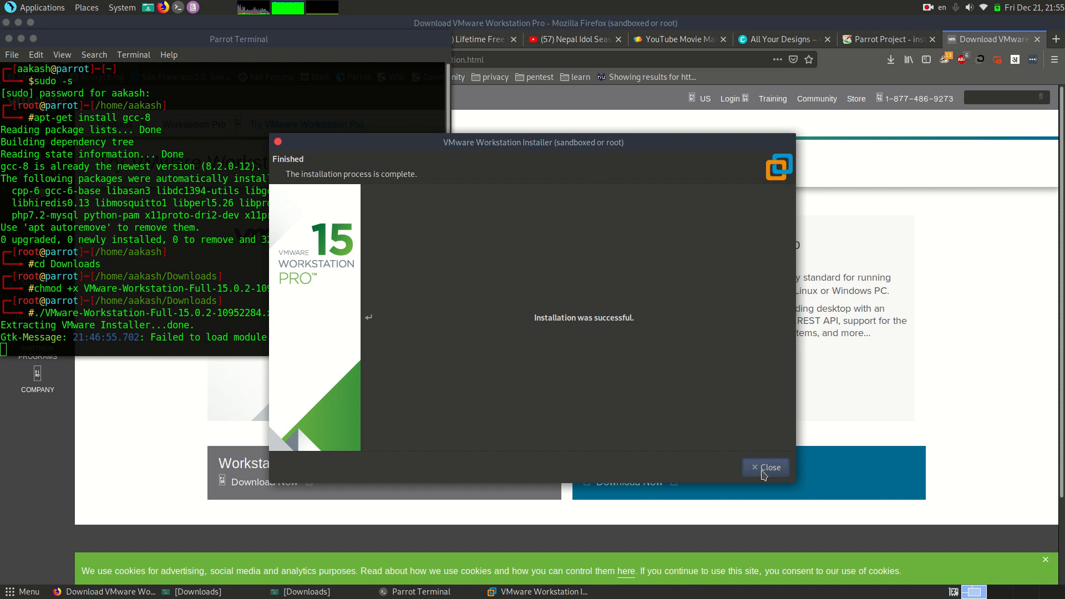
# Close the installer once it reports Installation was successful
pyautogui.click(765, 467)
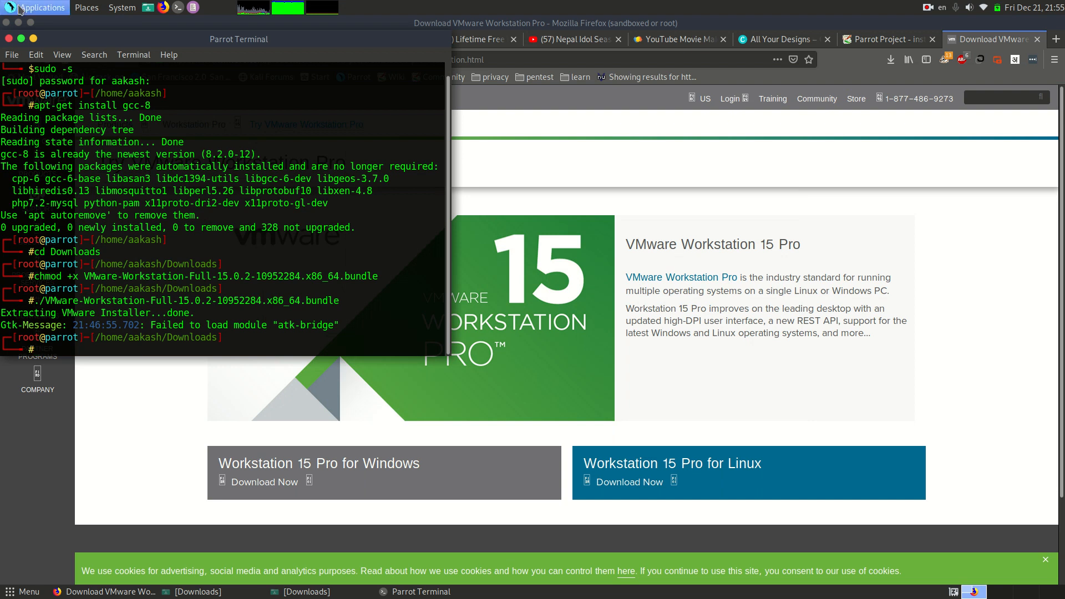
pyautogui.click(37, 7)
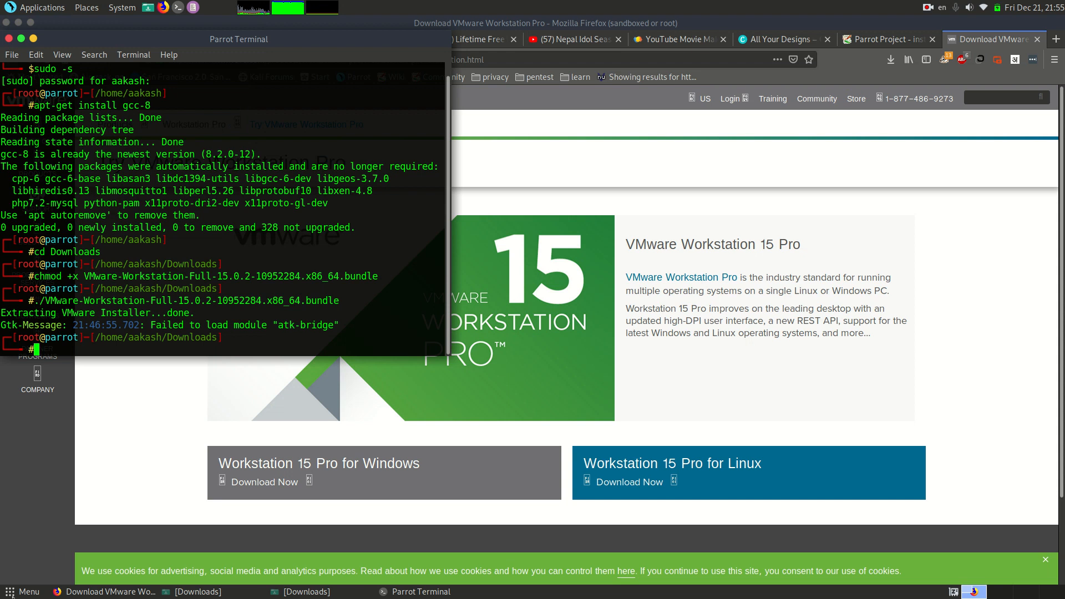
pyautogui.moveTo(23, 593)
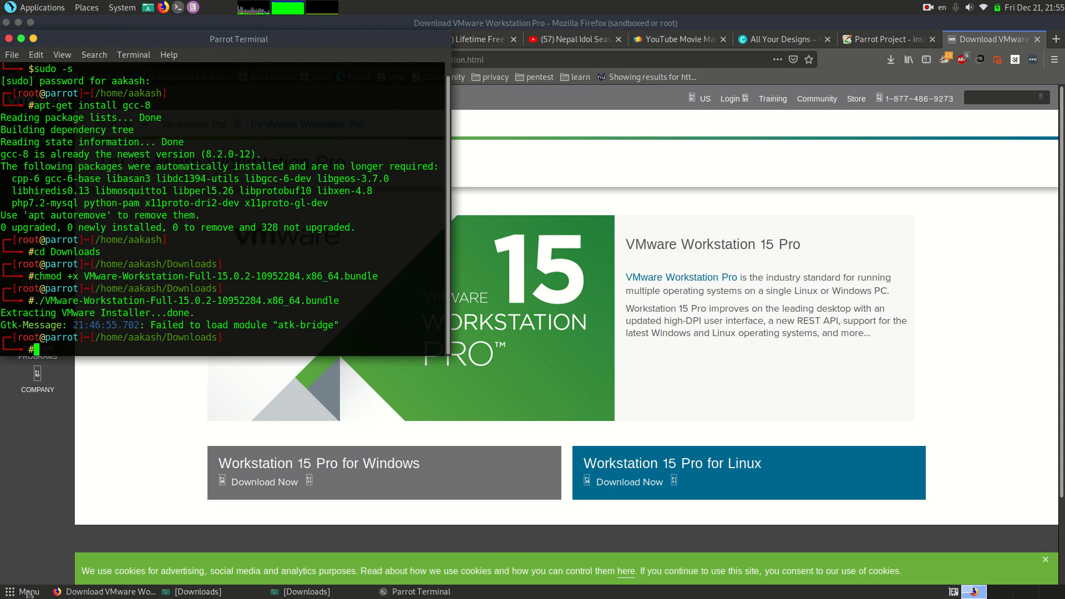
# Search the Parrot application menu for 'vm' to list VMware Workstation and Player
pyautogui.click(22, 592)
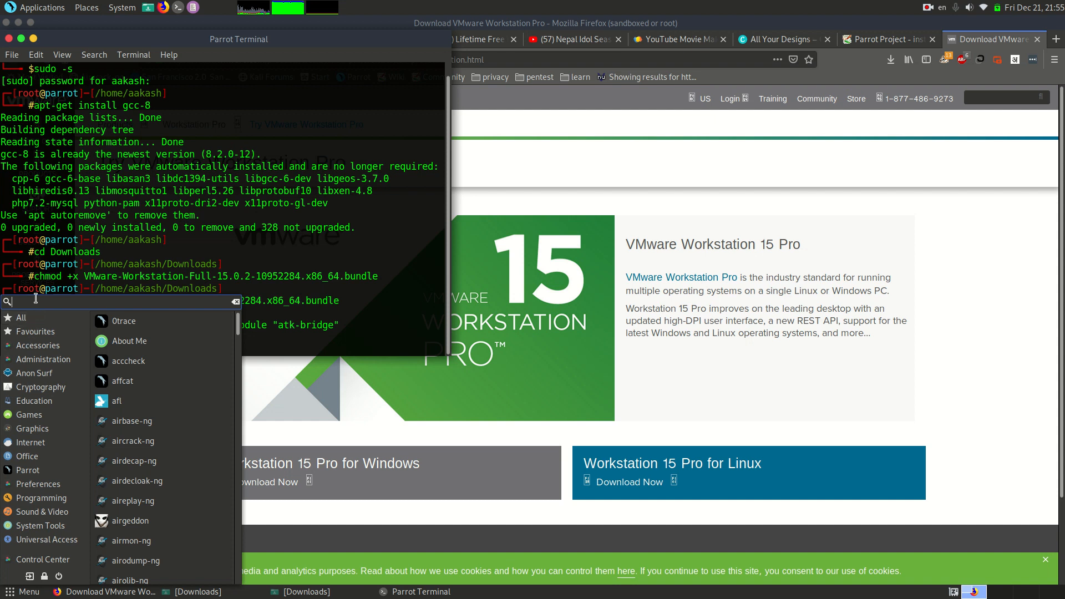
pyautogui.write('vm')
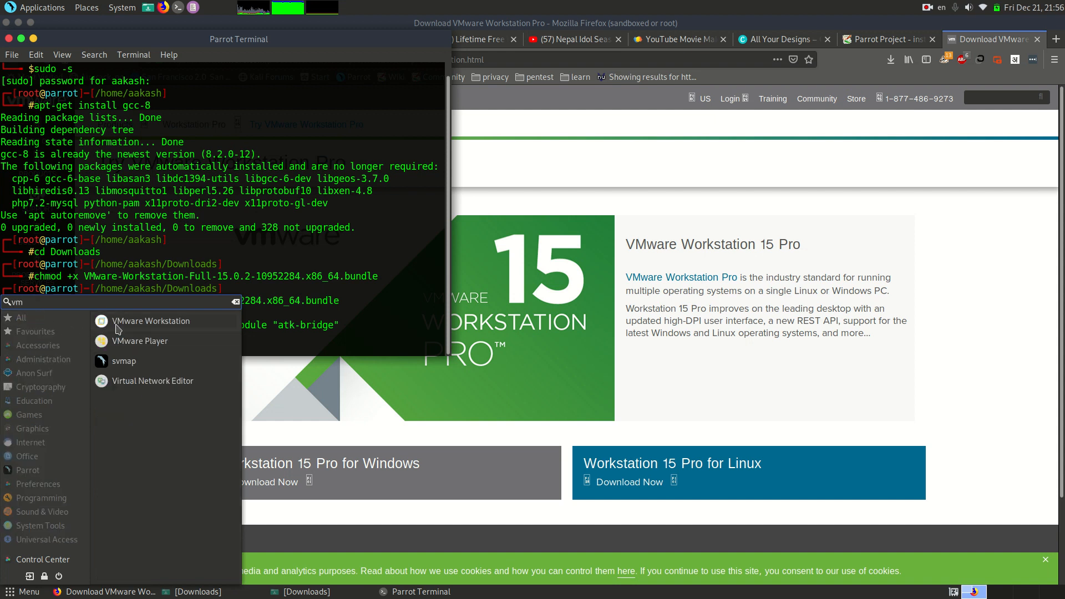
pyautogui.moveTo(125, 345)
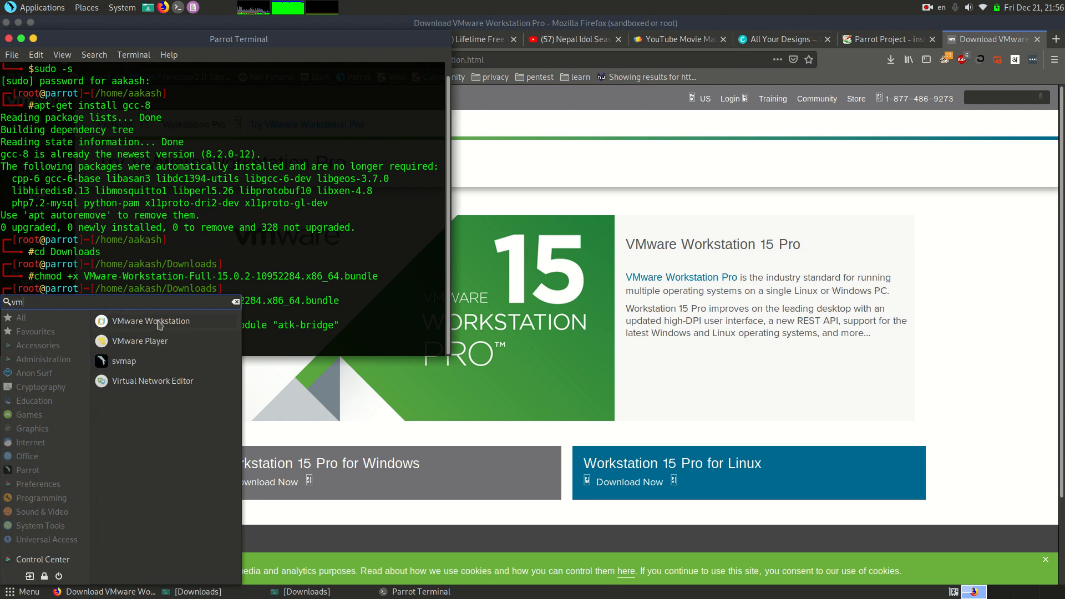
pyautogui.moveTo(977, 133)
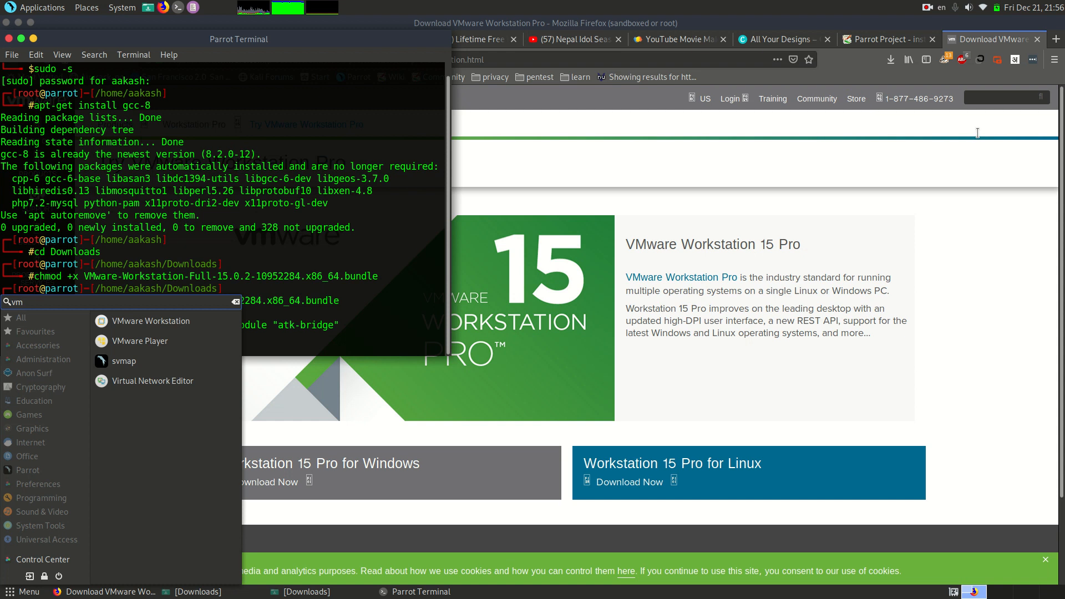